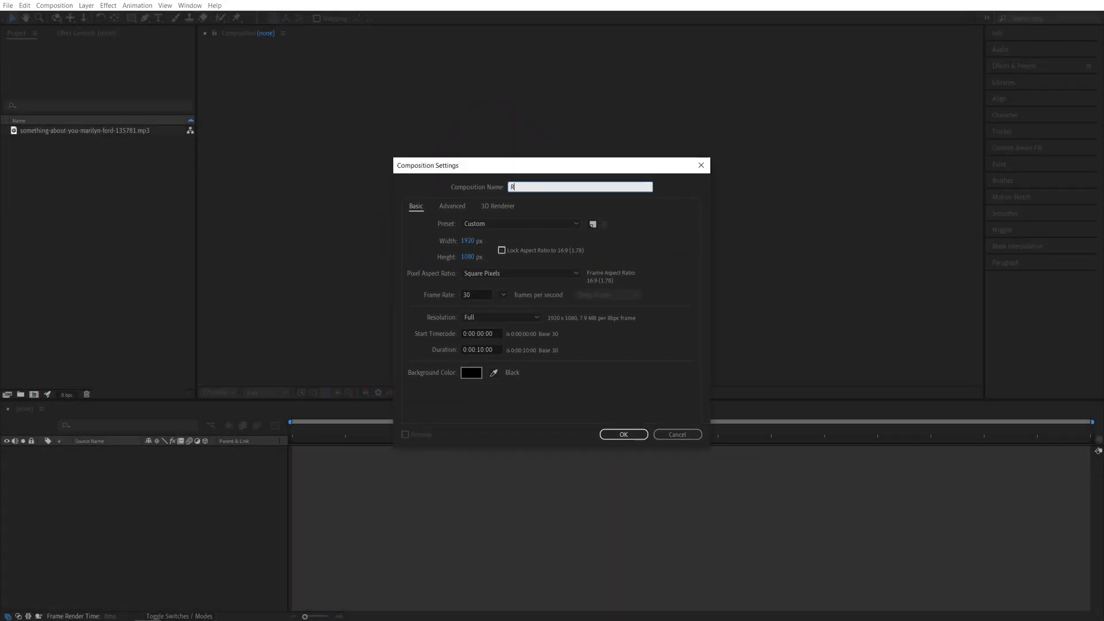
- Name the new 1920×1080, 30 fps, 10 s composition 'Render'
{"action": "type", "text": "ender"}
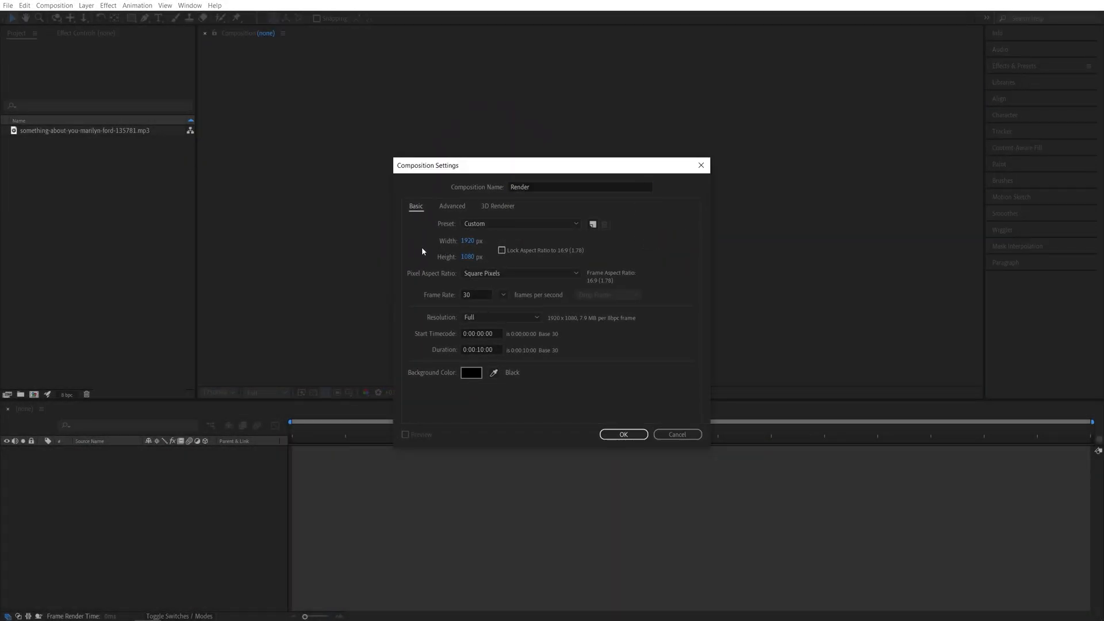
{"action": "mouse_move", "coordinate": [618, 363]}
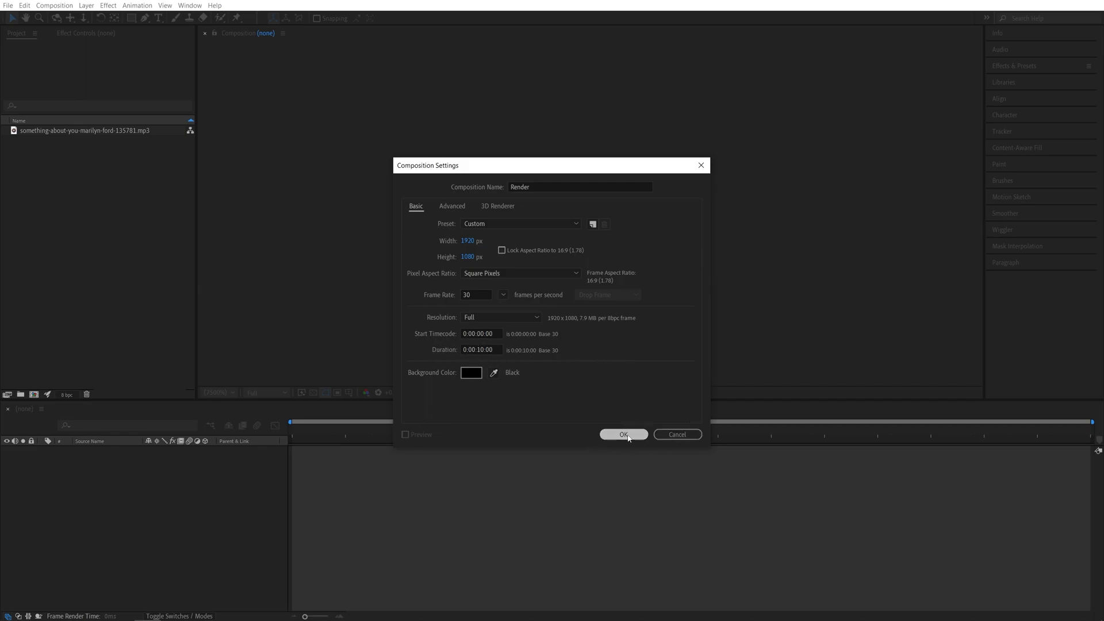
- Confirm the Render composition and add a new black solid layer via Layer > New > Solid
{"action": "left_click", "coordinate": [622, 434]}
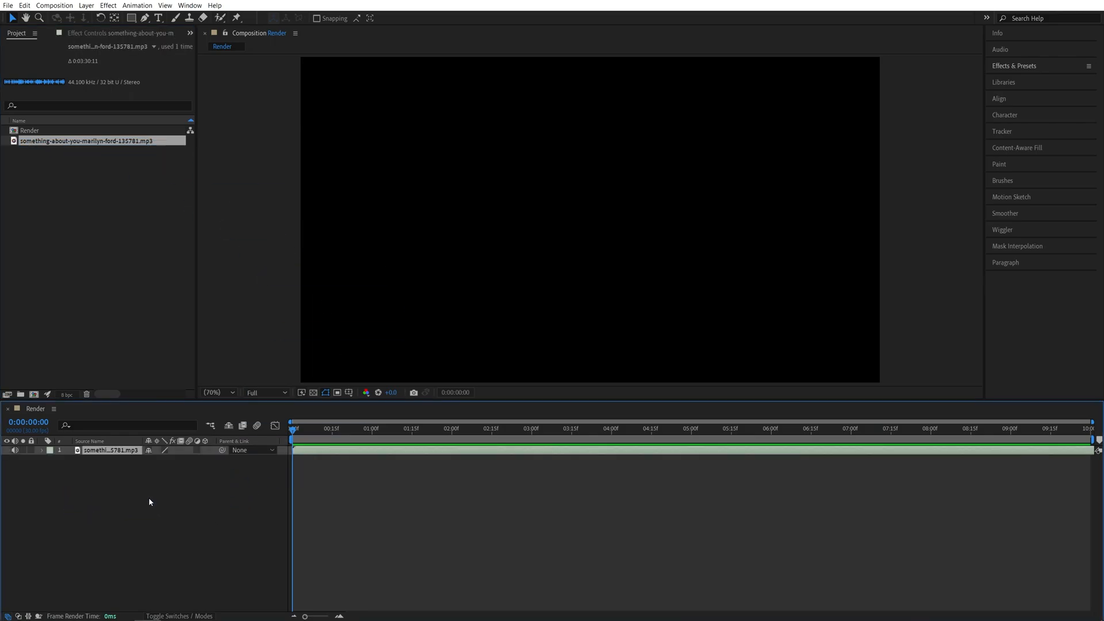
{"action": "left_click", "coordinate": [85, 6]}
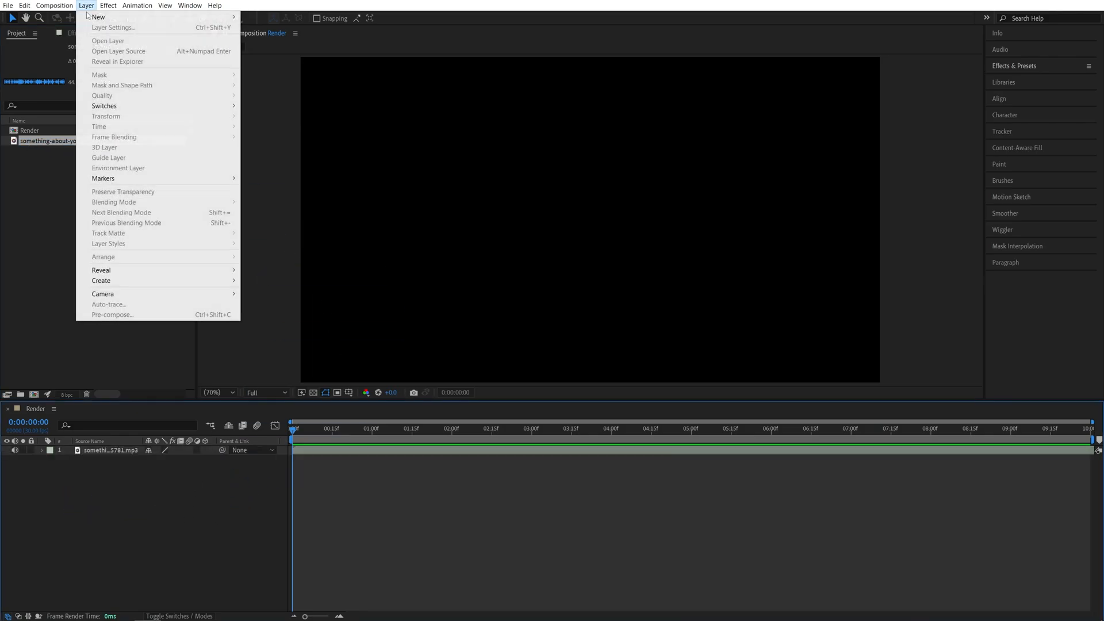
{"action": "left_click", "coordinate": [98, 16]}
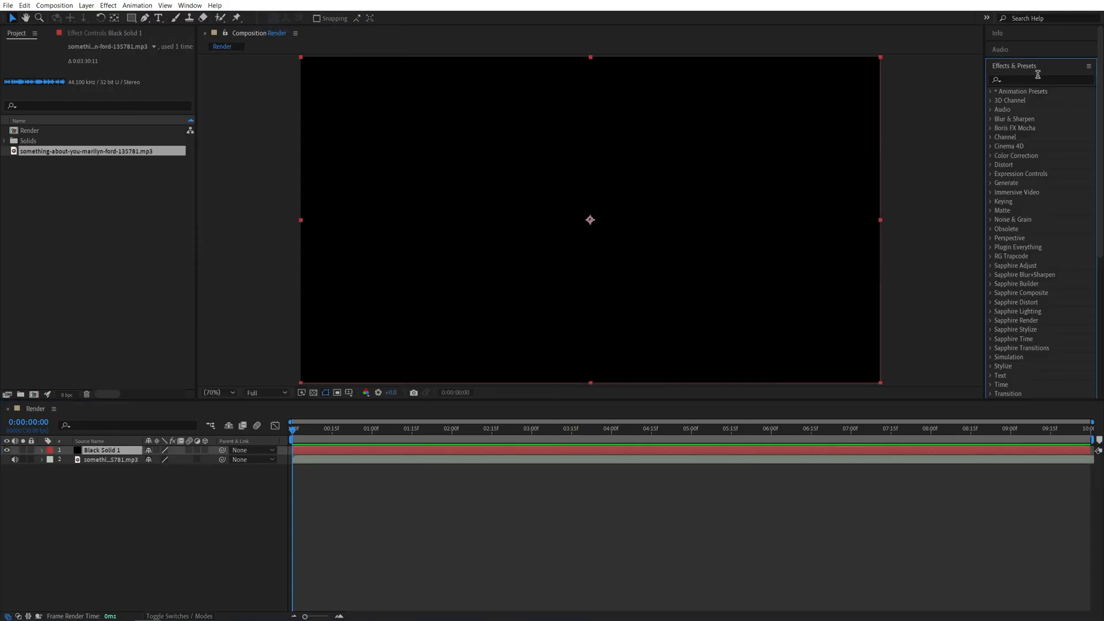
- Apply Audio Spectrum to Black Solid 1, set its Audio Layer to the mp3 and scrub near 5 s to preview
{"action": "type", "text": "audio spec"}
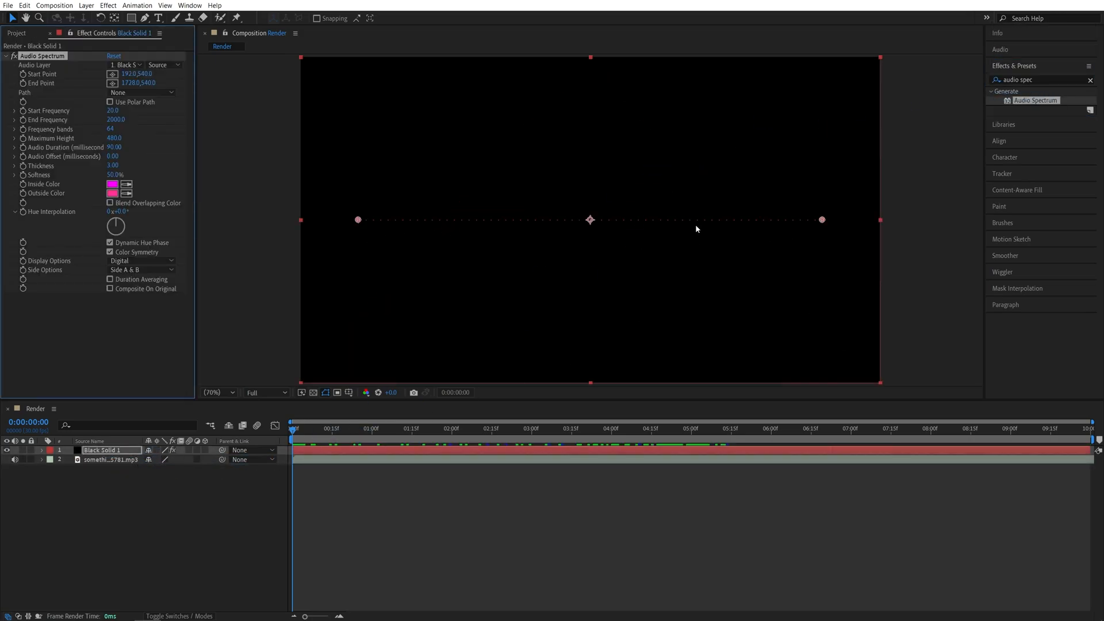
{"action": "left_click", "coordinate": [537, 429]}
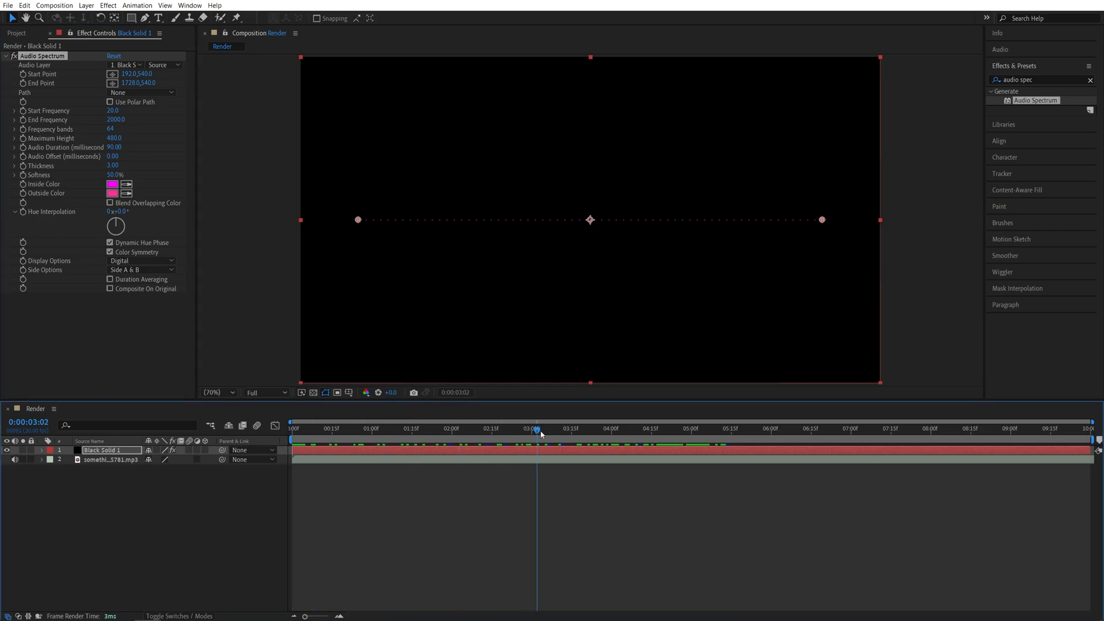
{"action": "left_click", "coordinate": [685, 428]}
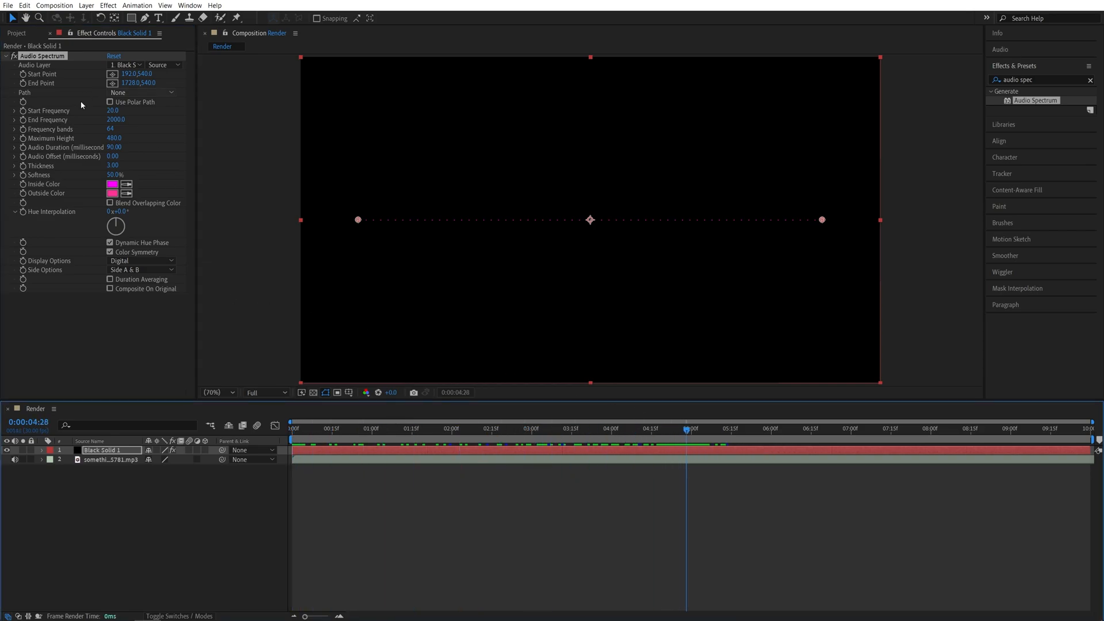
{"action": "mouse_move", "coordinate": [36, 64]}
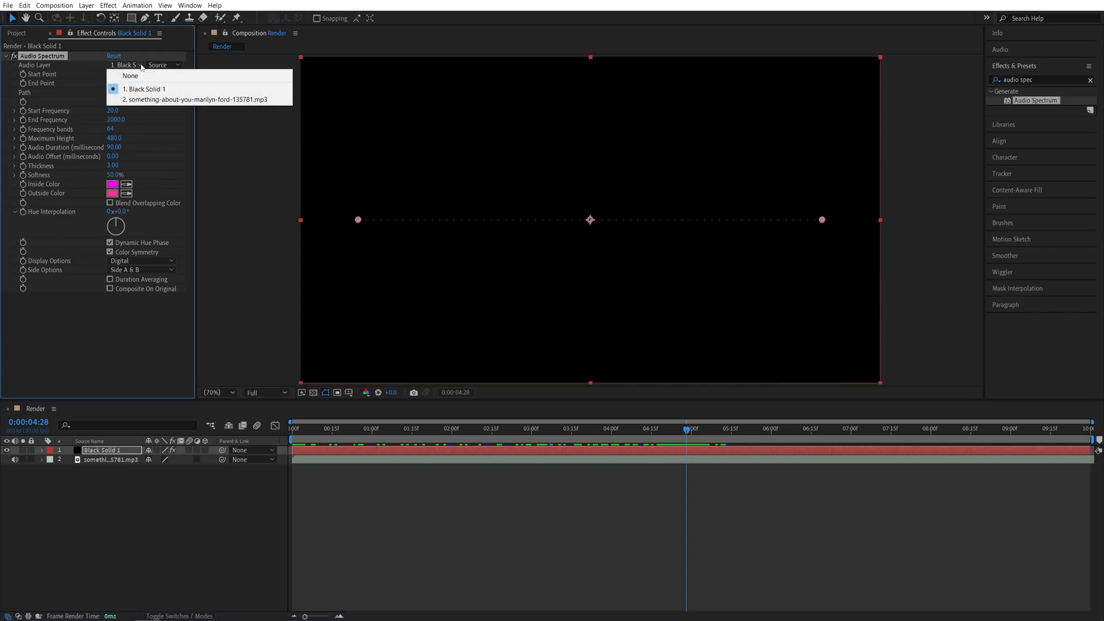
{"action": "mouse_move", "coordinate": [196, 99]}
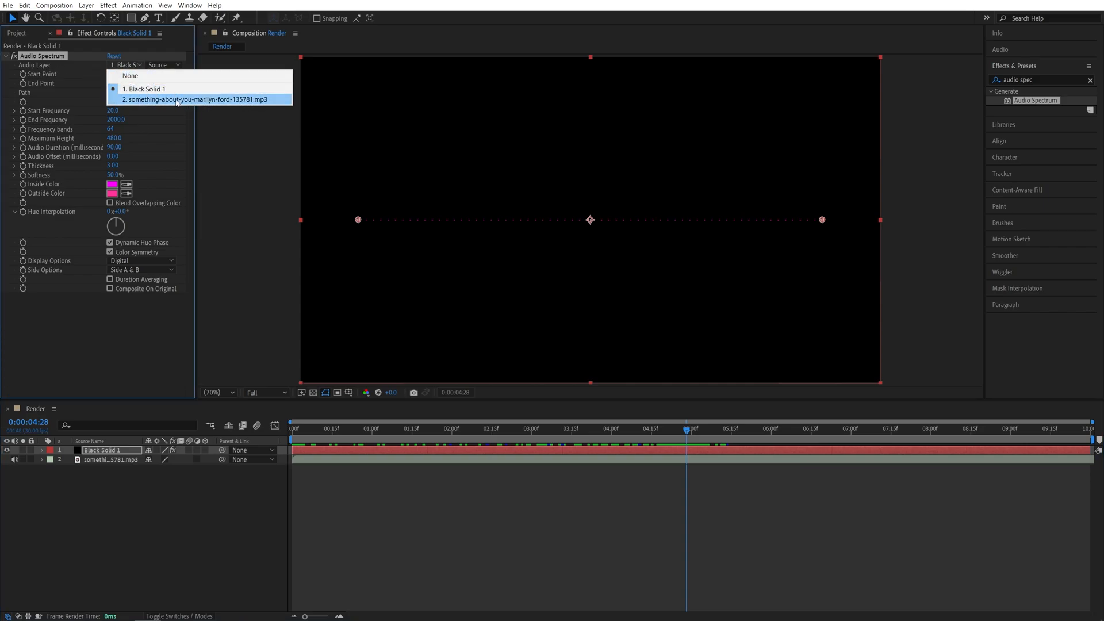
{"action": "left_click", "coordinate": [196, 99]}
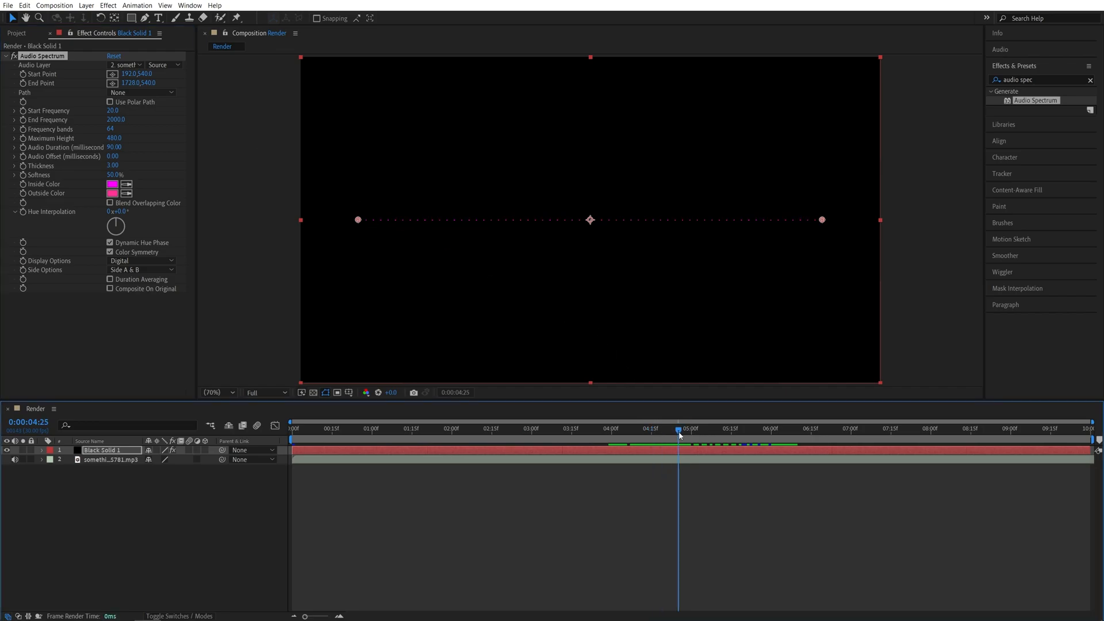
{"action": "left_click_drag", "start_coordinate": [679, 427], "coordinate": [655, 428]}
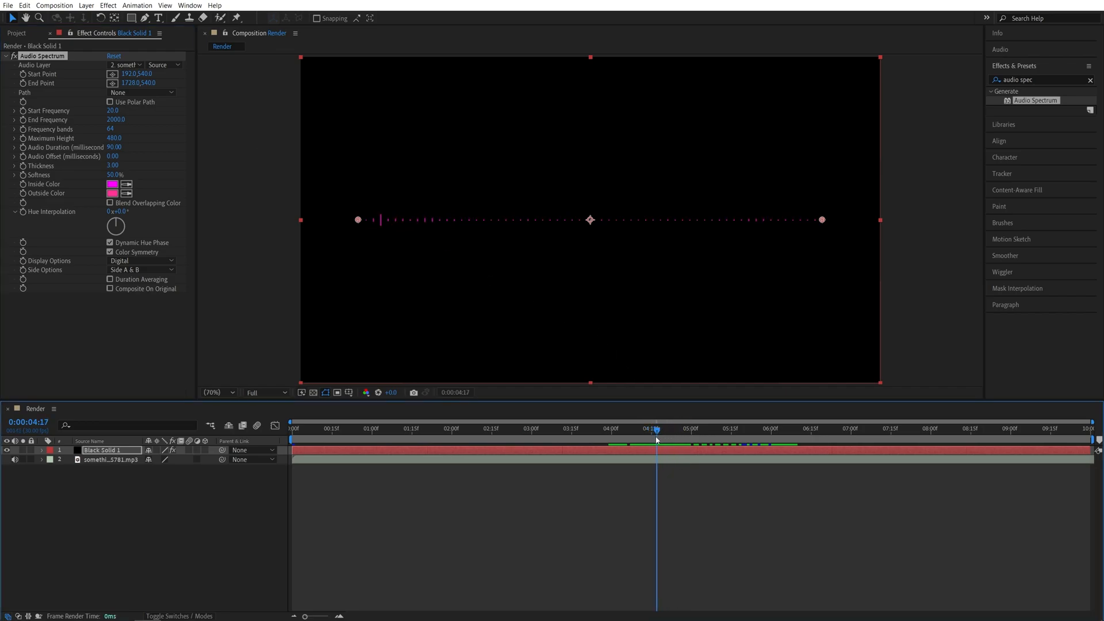
{"action": "left_click_drag", "start_coordinate": [656, 428], "coordinate": [651, 427]}
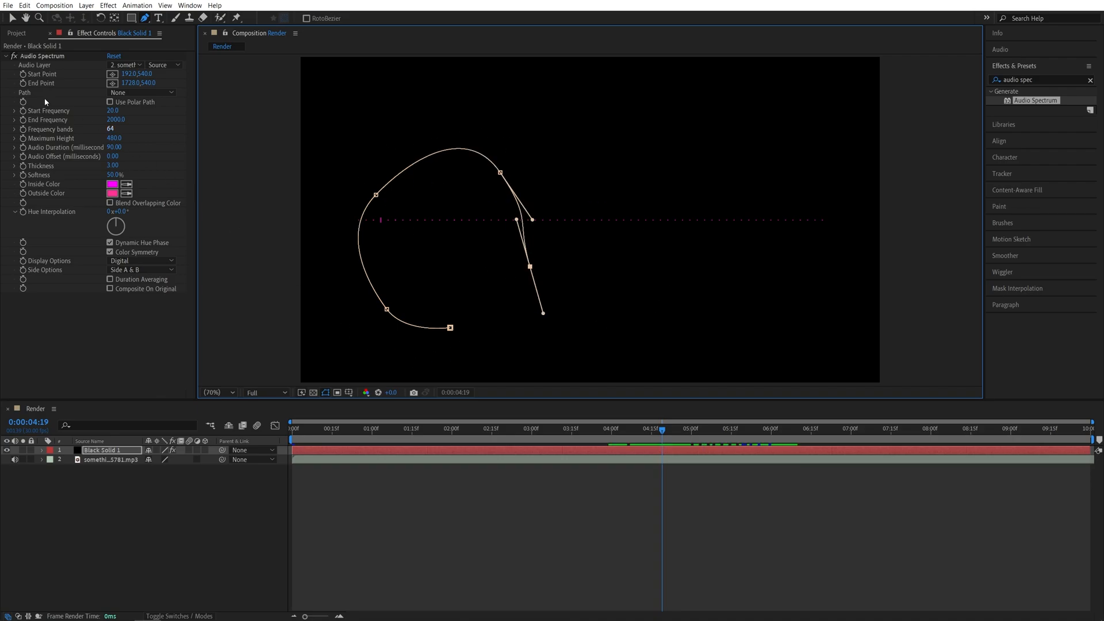
- Set the Audio Spectrum Path to Mask 1 so the bars follow the drawn curve
{"action": "left_click", "coordinate": [141, 92]}
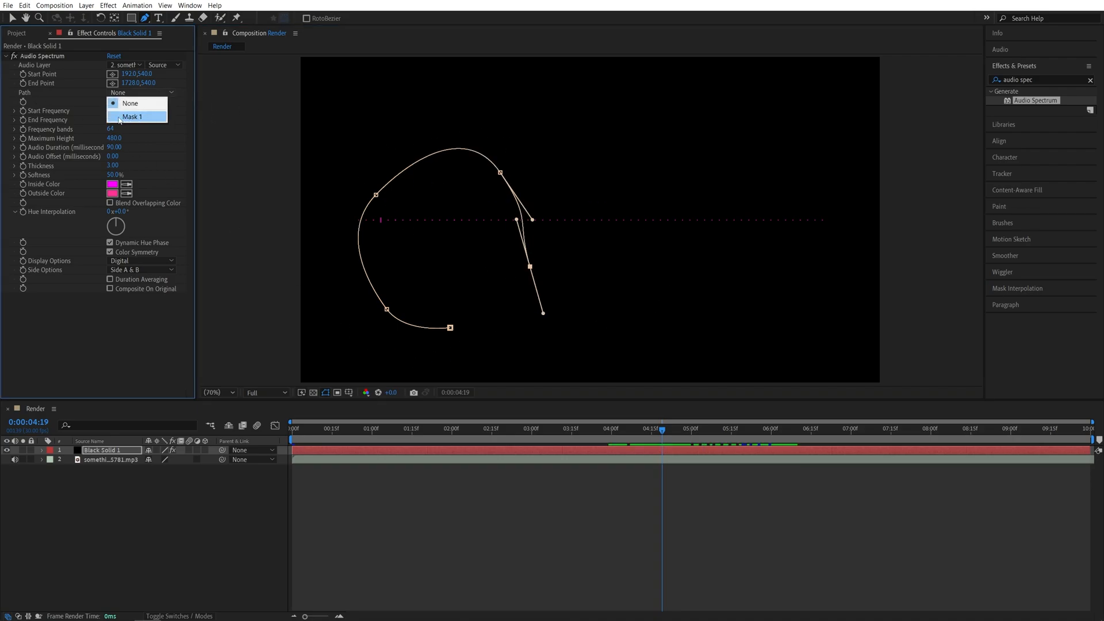
{"action": "left_click", "coordinate": [132, 116]}
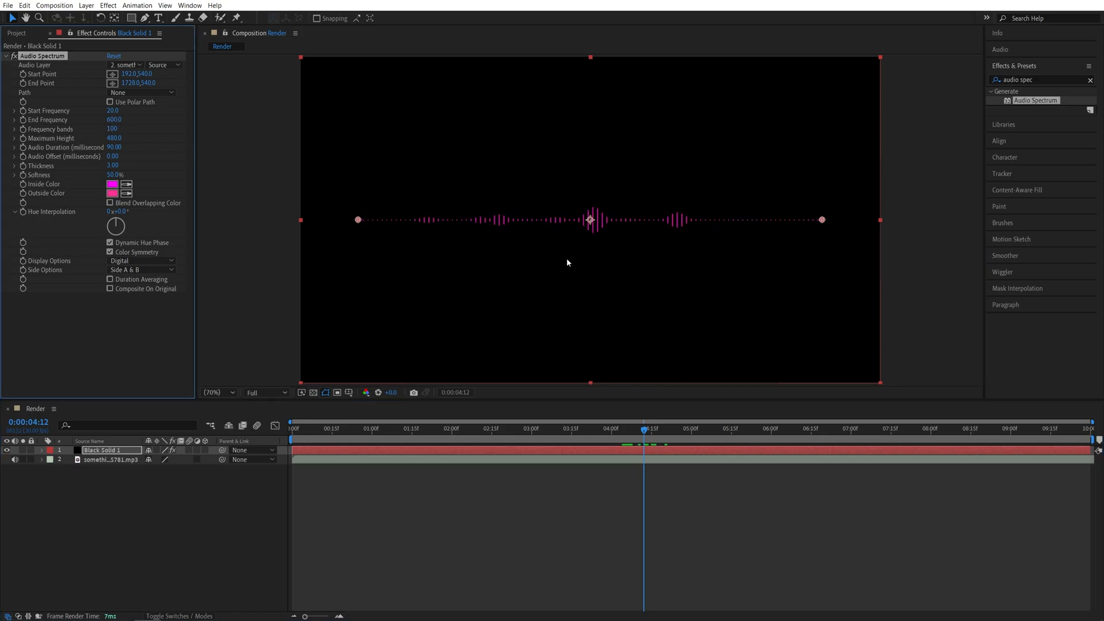
- Raise the spectrum's Maximum Height to 1000 for taller bars
{"action": "left_click", "coordinate": [115, 137]}
{"action": "type", "text": "1000"}
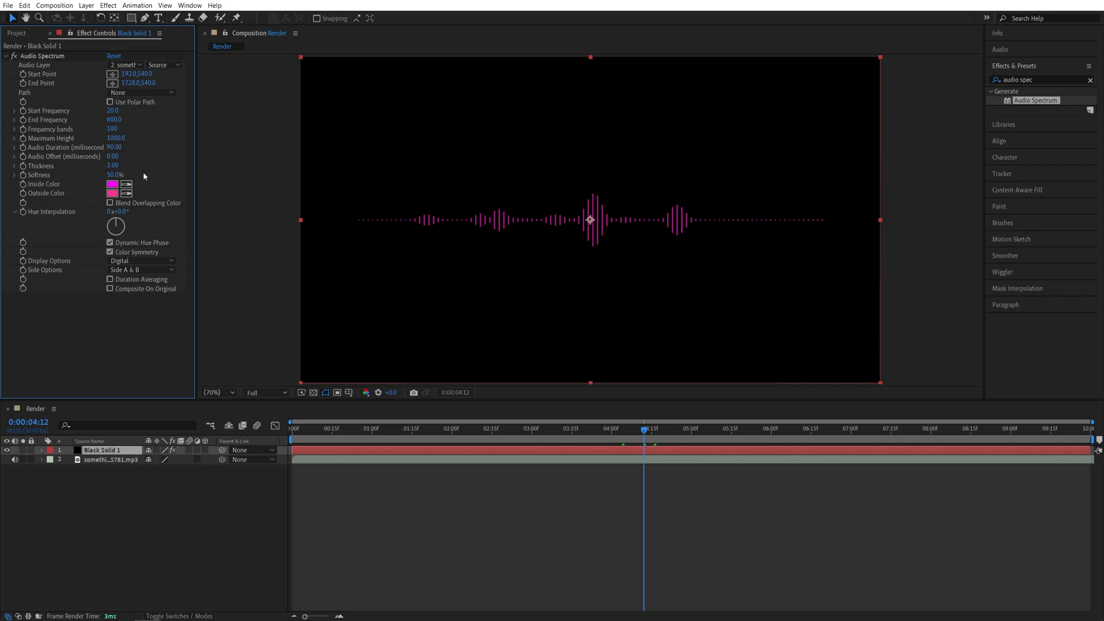
{"action": "mouse_move", "coordinate": [228, 187]}
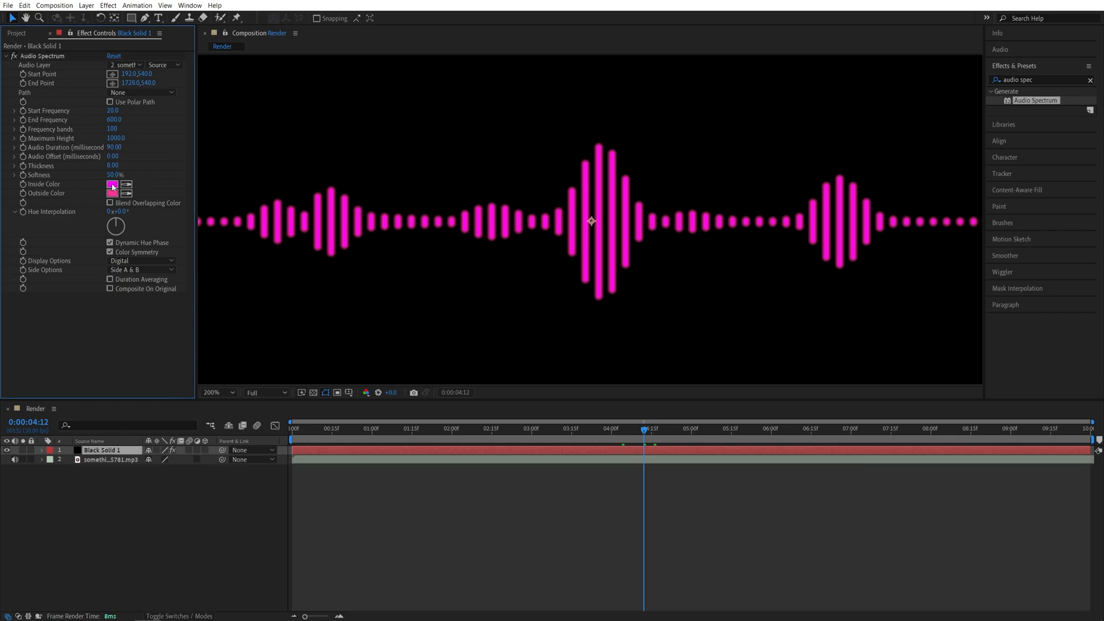
- Set Inside Color to light blue #00BCFF and Outside Color to pink #FF32E9
{"action": "left_click", "coordinate": [113, 186]}
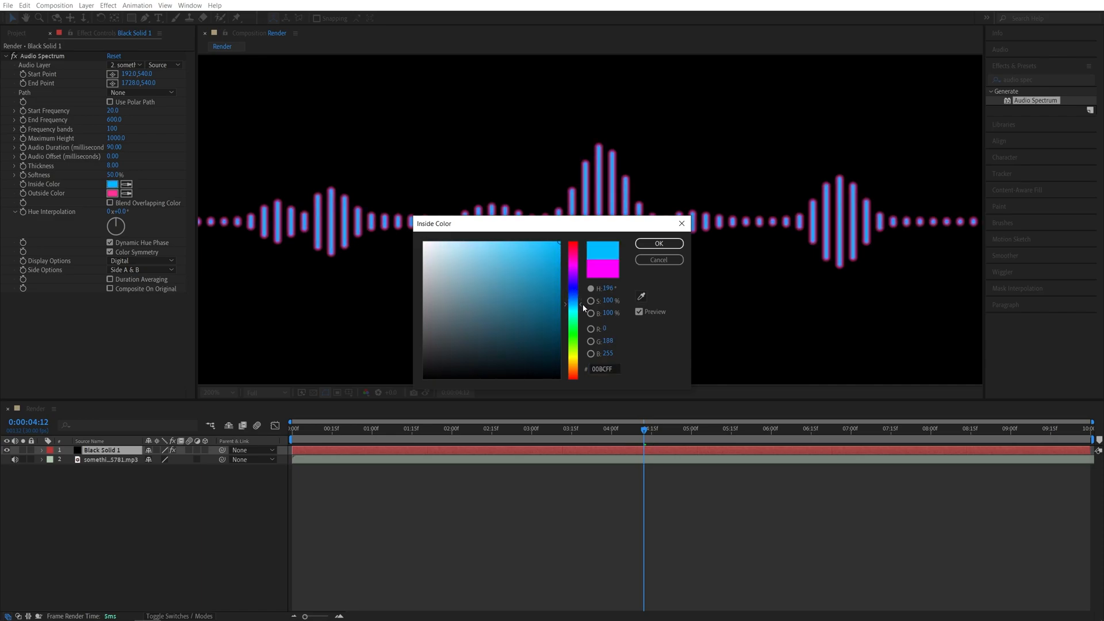
{"action": "left_click", "coordinate": [657, 242]}
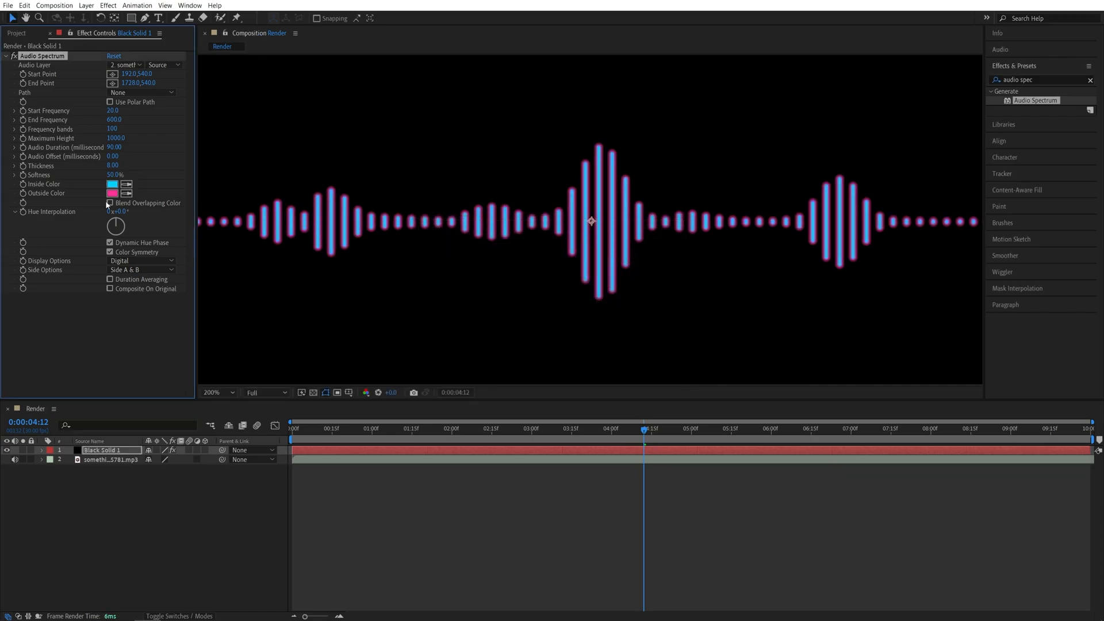
{"action": "left_click", "coordinate": [112, 193]}
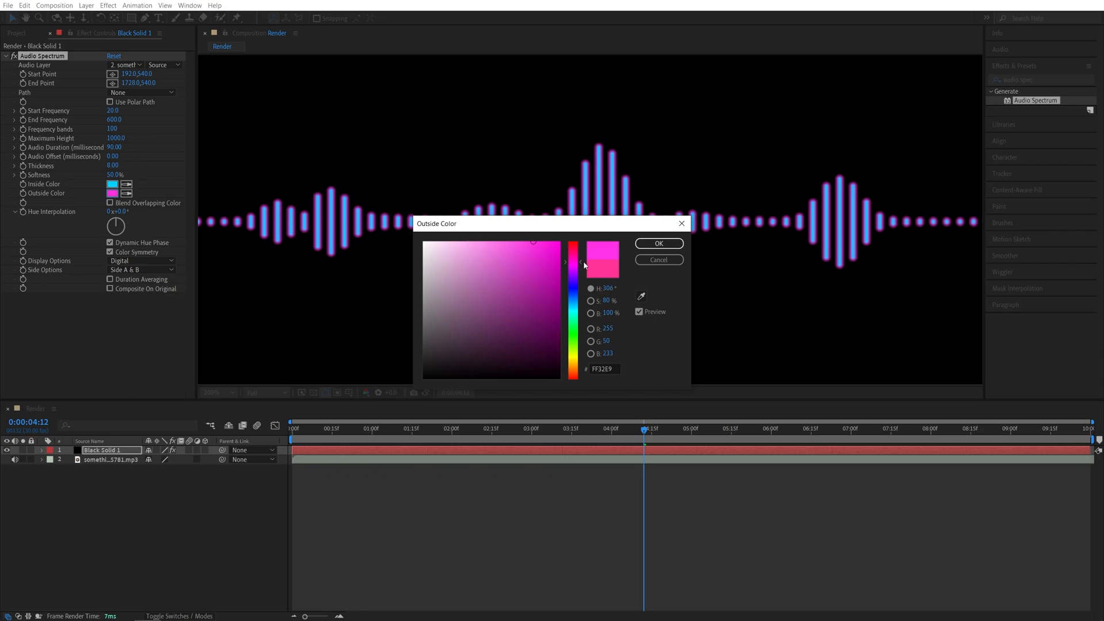
{"action": "left_click", "coordinate": [657, 243]}
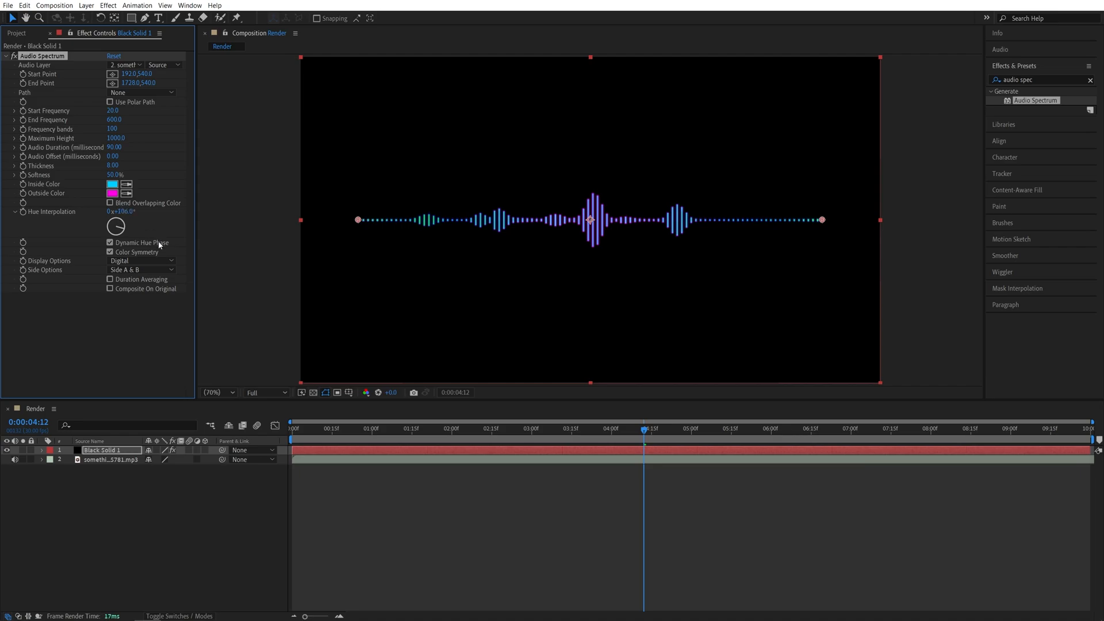
- Rotate Hue Interpolation and settle it at 0x+90.0° for a blue-to-purple blend
{"action": "left_click_drag", "start_coordinate": [116, 222], "coordinate": [125, 217]}
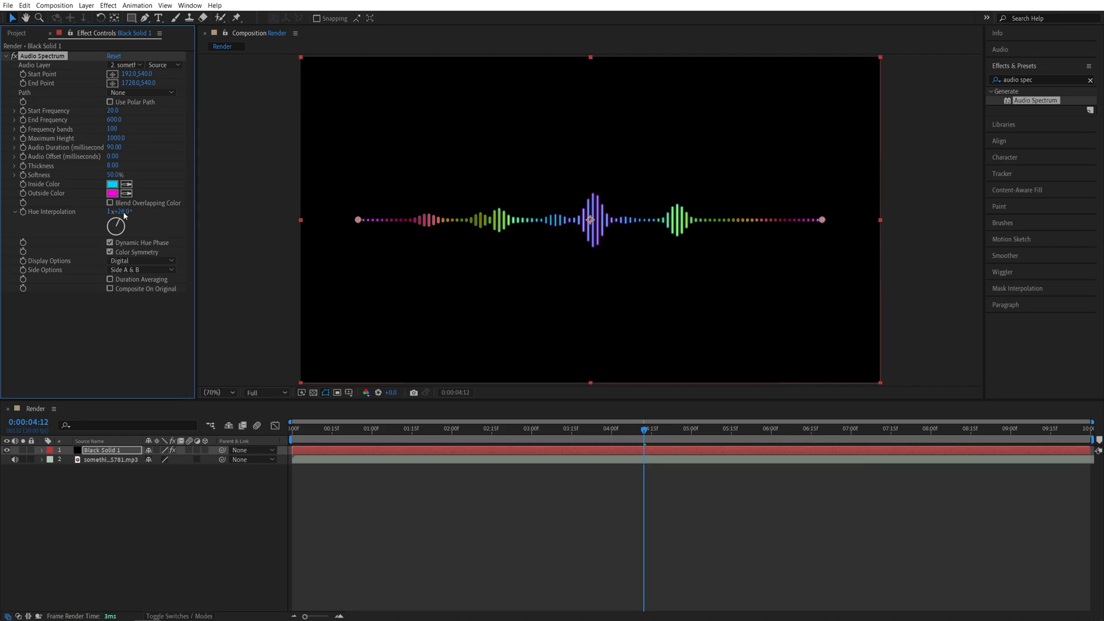
{"action": "left_click_drag", "start_coordinate": [119, 224], "coordinate": [115, 226]}
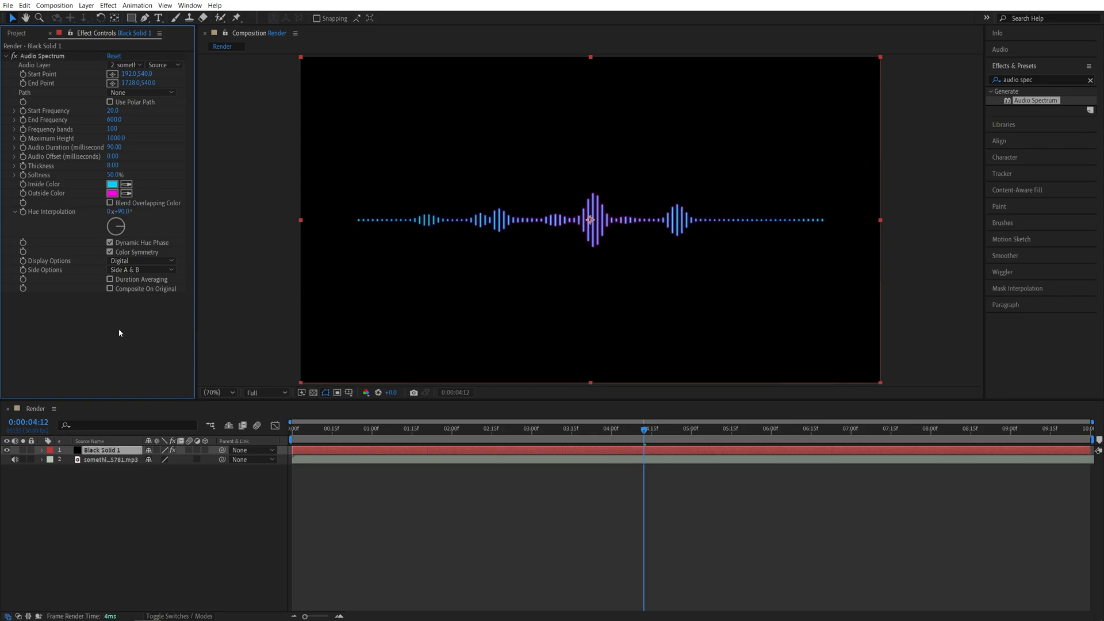
- Try analog line and dot display styles, then leave Display Options on Digital bars
{"action": "left_click", "coordinate": [140, 261]}
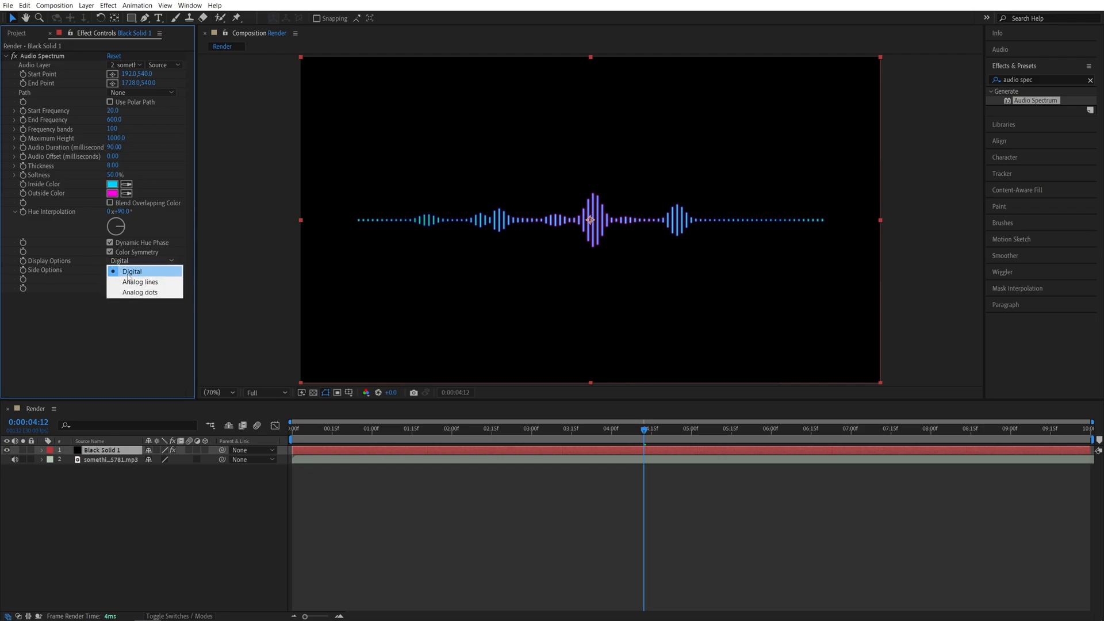
{"action": "mouse_move", "coordinate": [139, 281]}
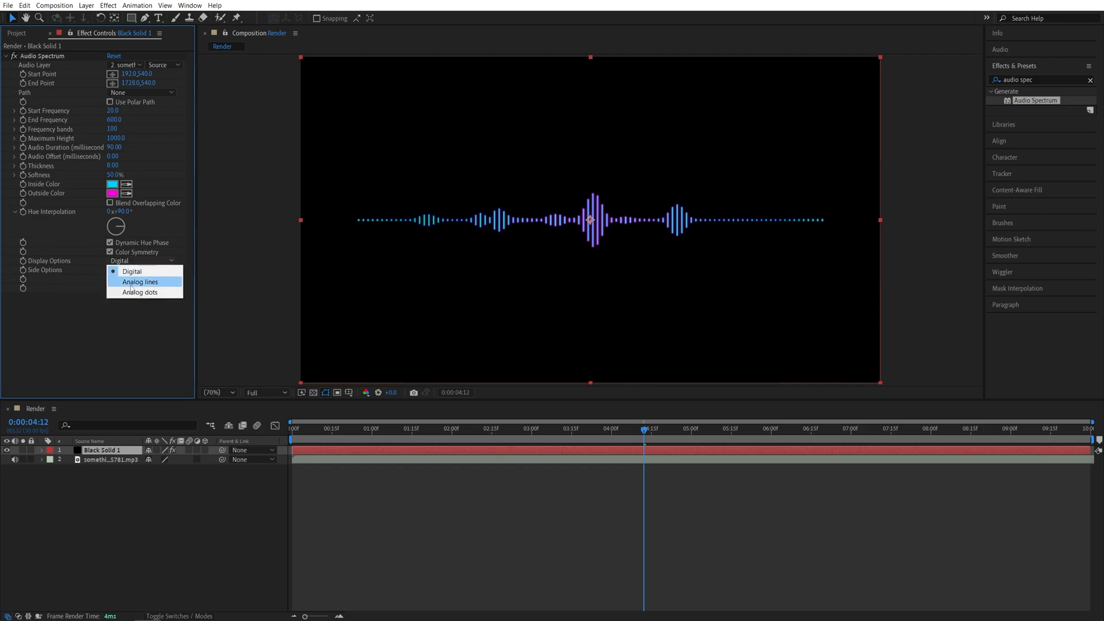
{"action": "left_click", "coordinate": [140, 282]}
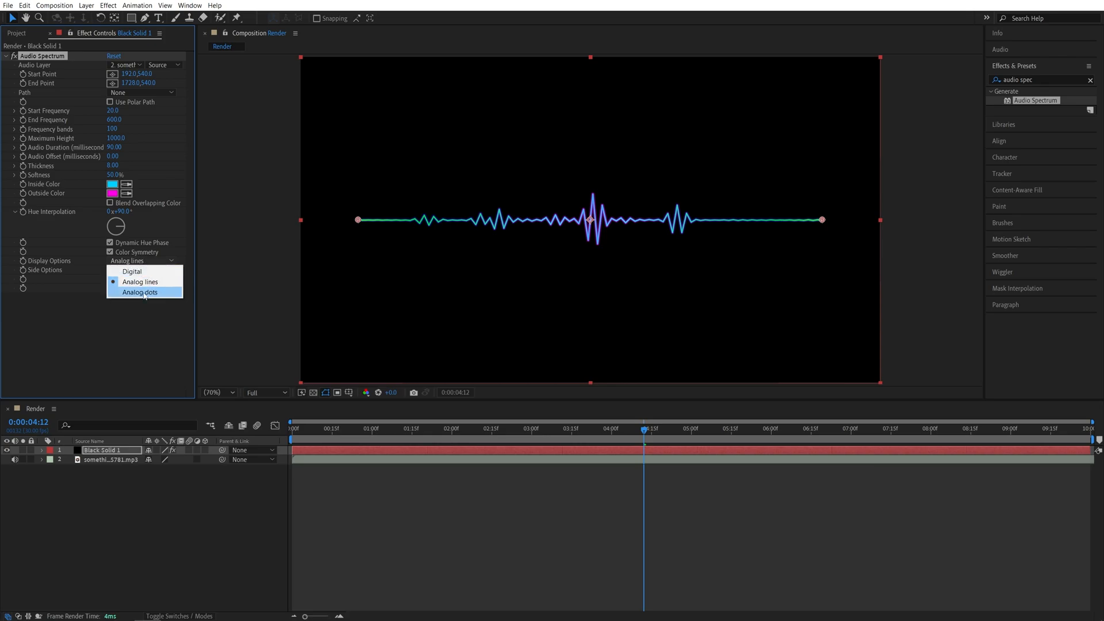
{"action": "left_click", "coordinate": [140, 293]}
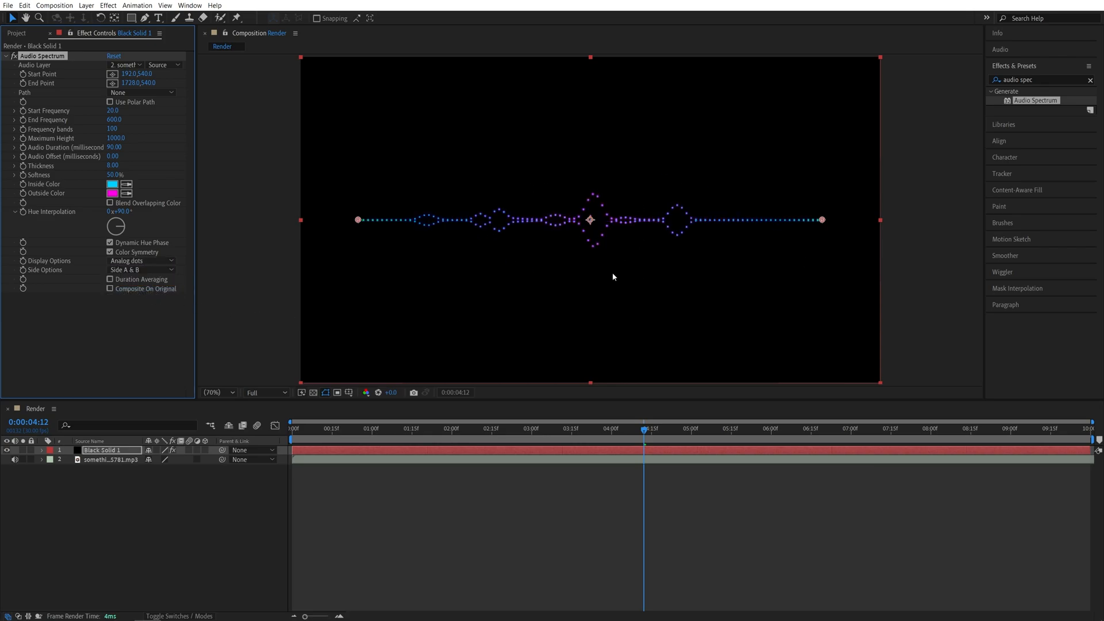
{"action": "left_click", "coordinate": [140, 261]}
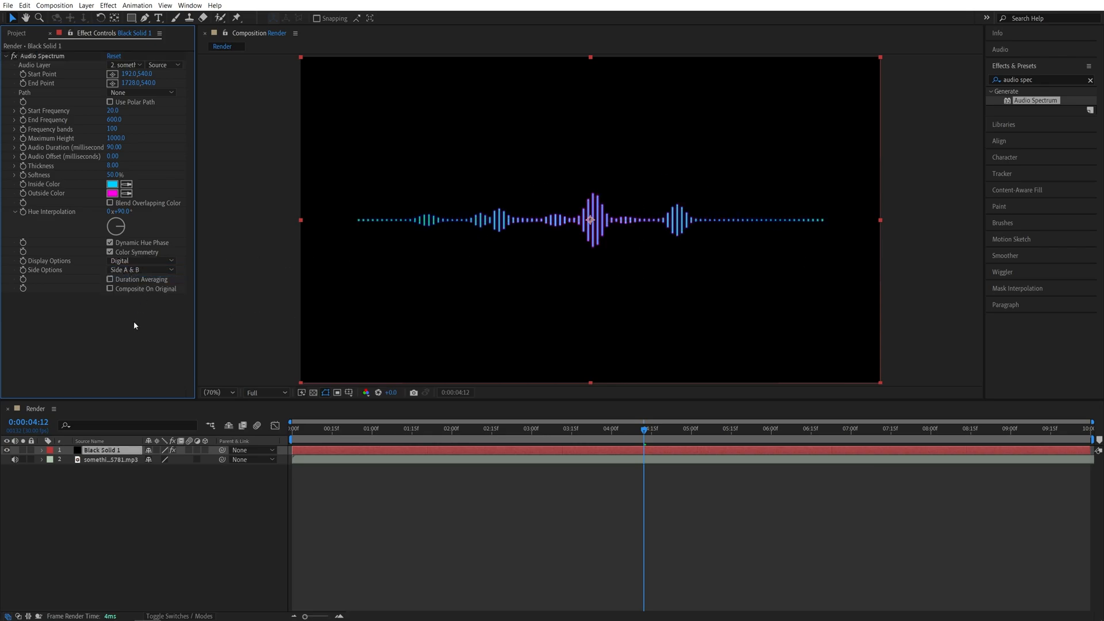
{"action": "left_click", "coordinate": [141, 269]}
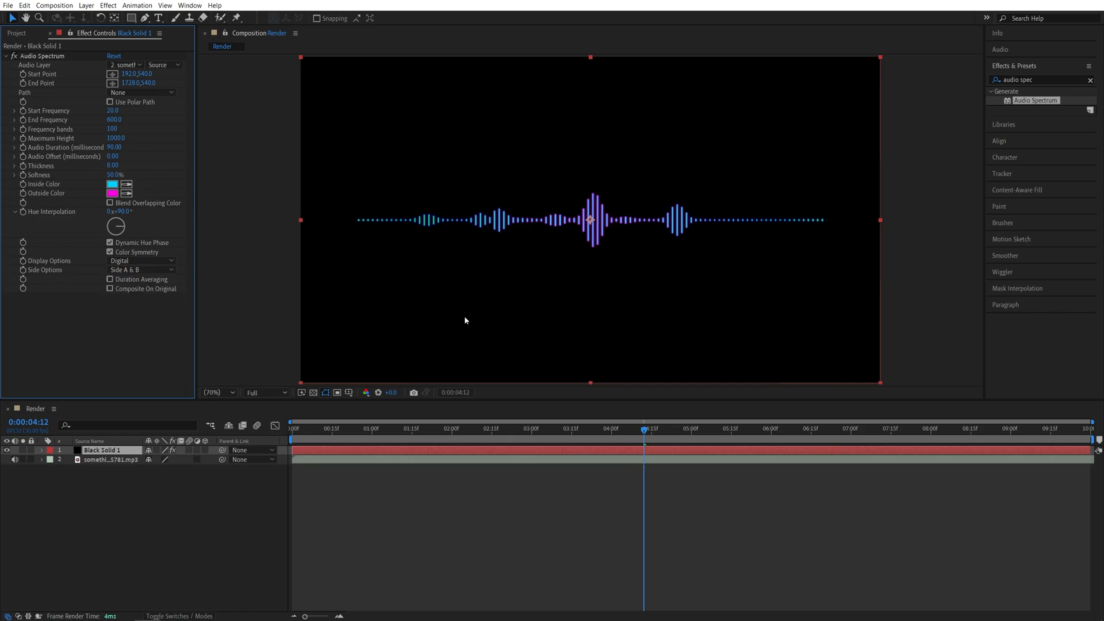
- Set Side Options to Side A so bars rise on one side of the line only
{"action": "left_click", "coordinate": [140, 269]}
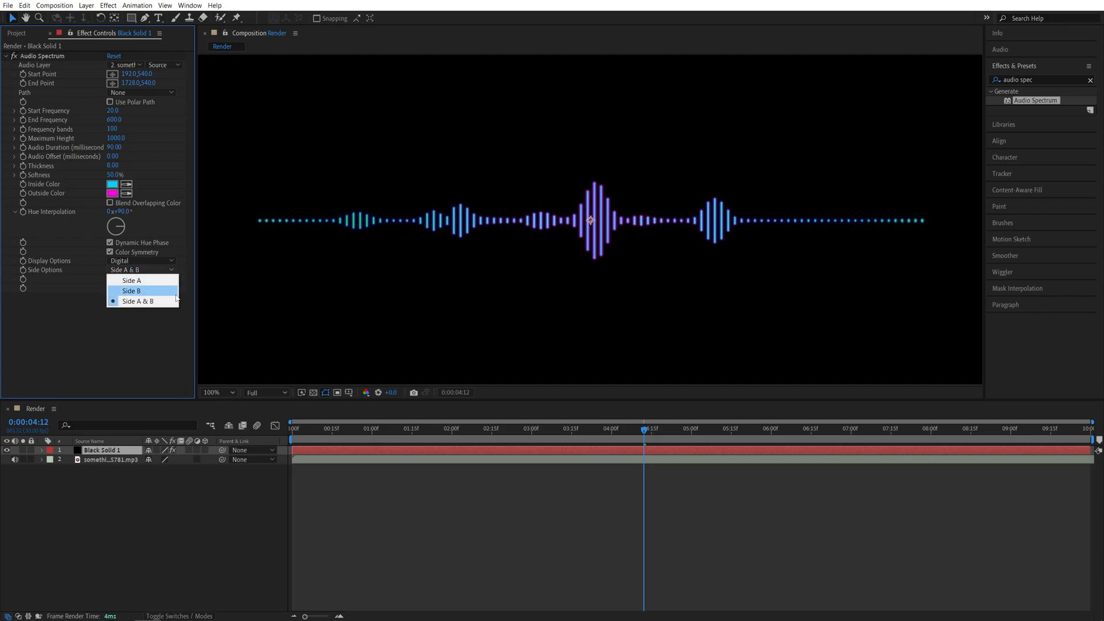
{"action": "left_click", "coordinate": [131, 280]}
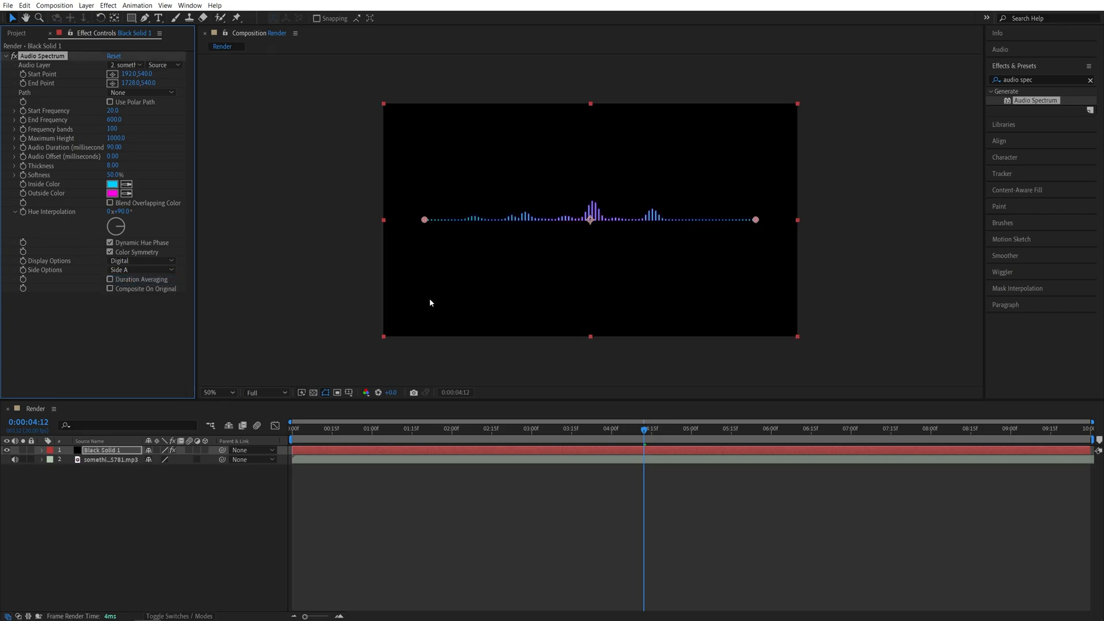
{"action": "mouse_move", "coordinate": [595, 150]}
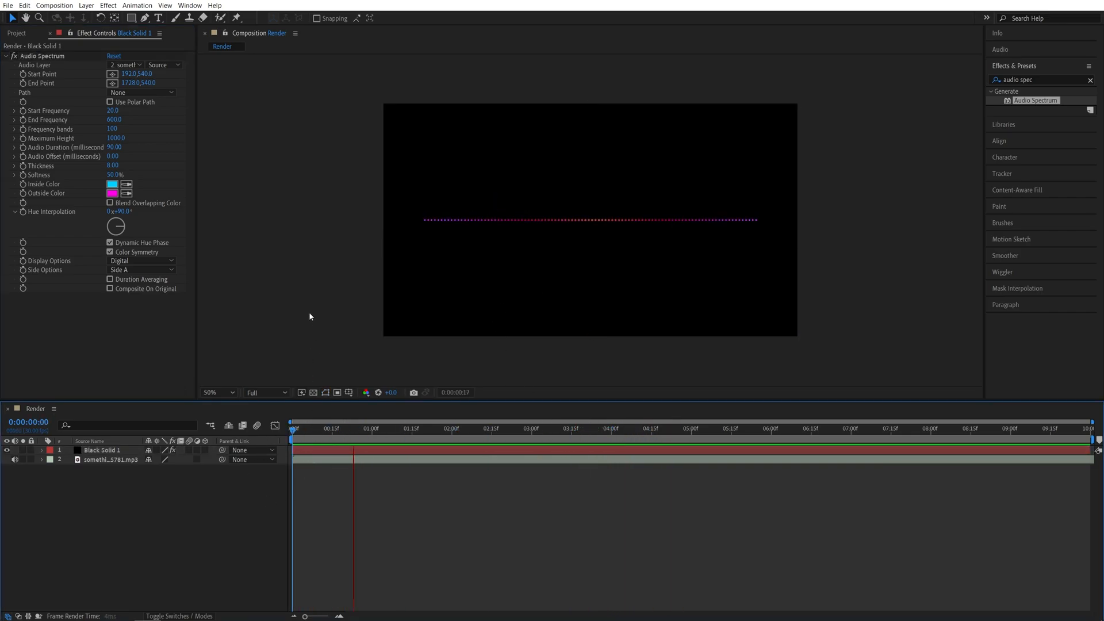
{"action": "left_click", "coordinate": [371, 428]}
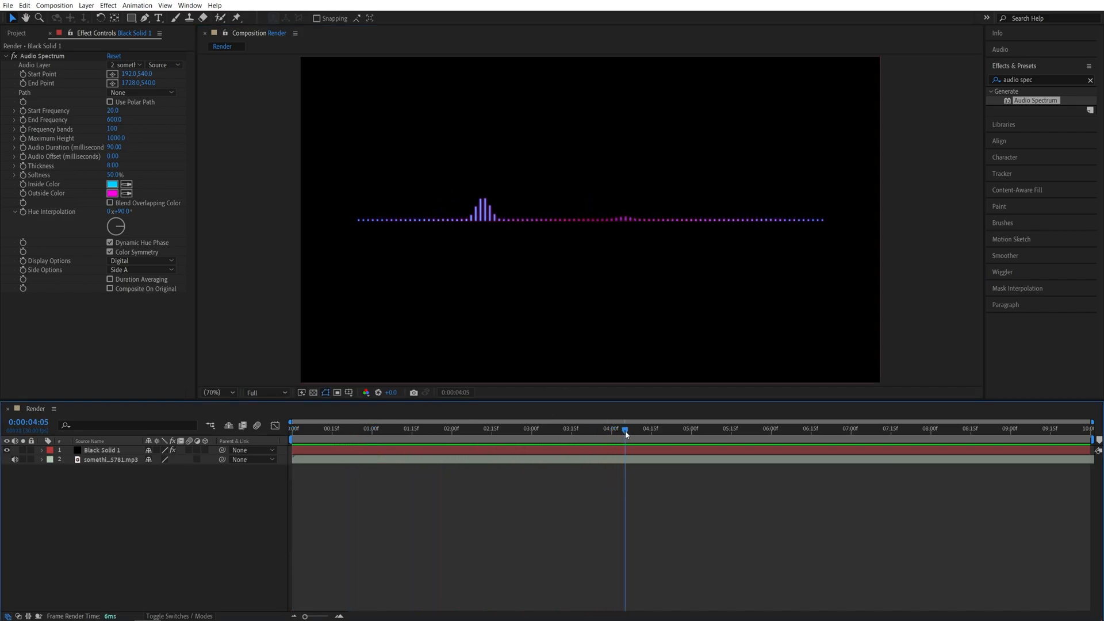
{"action": "left_click", "coordinate": [609, 428]}
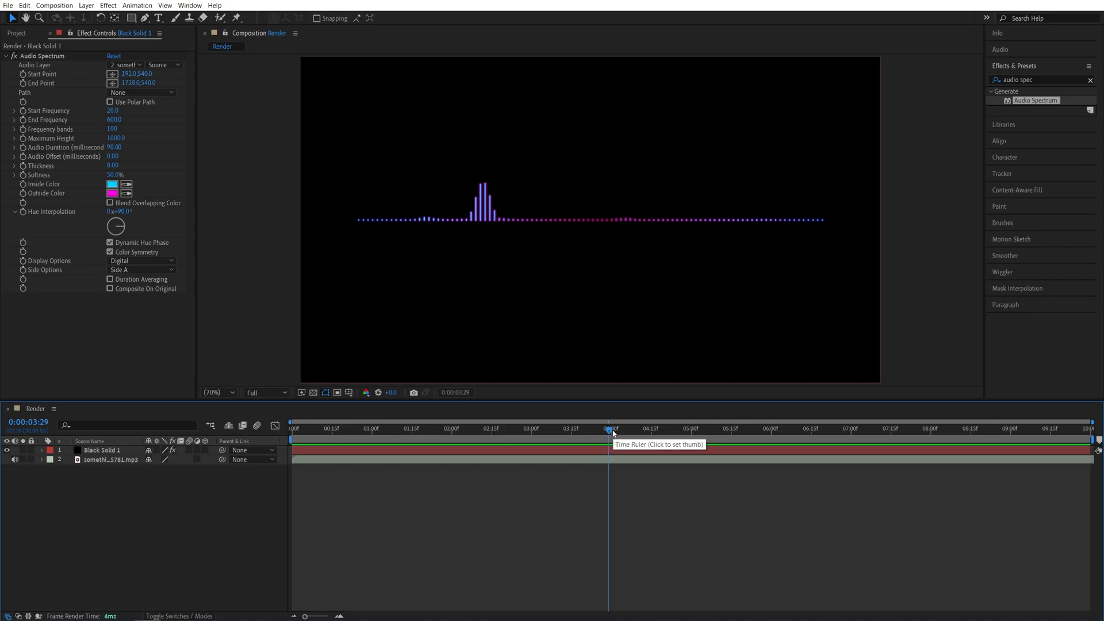
{"action": "left_click", "coordinate": [321, 428]}
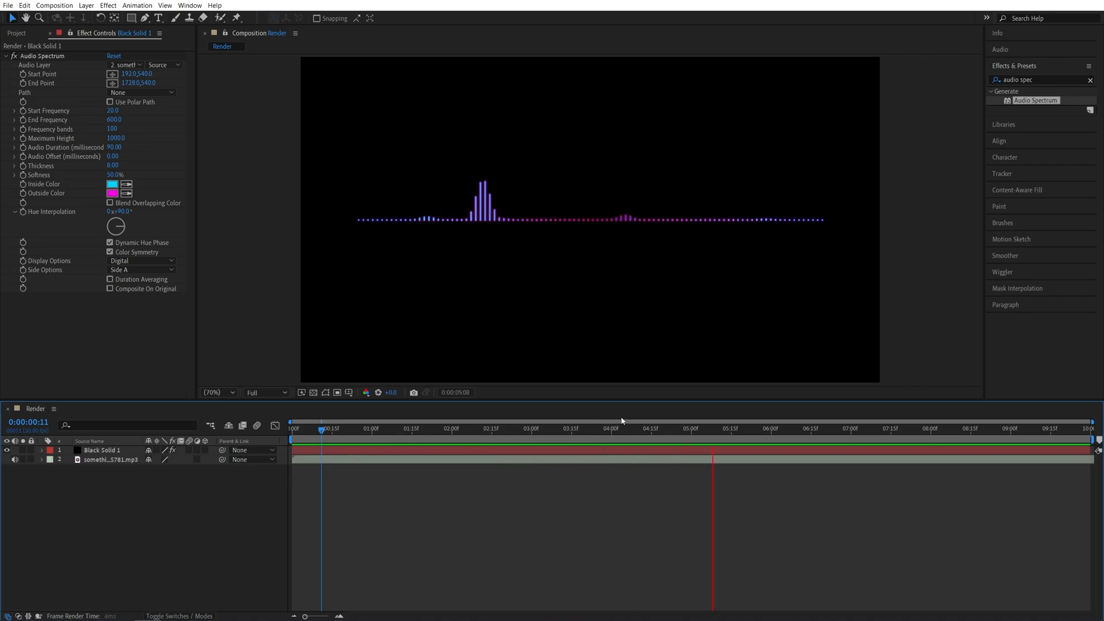
{"action": "left_click", "coordinate": [734, 427]}
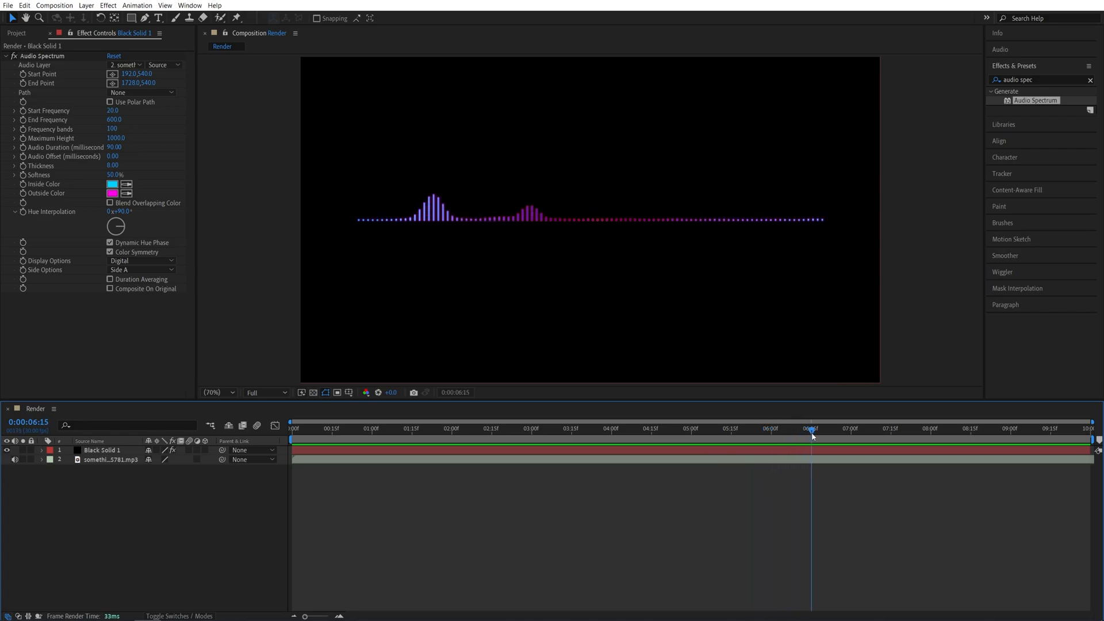
{"action": "mouse_move", "coordinate": [609, 507]}
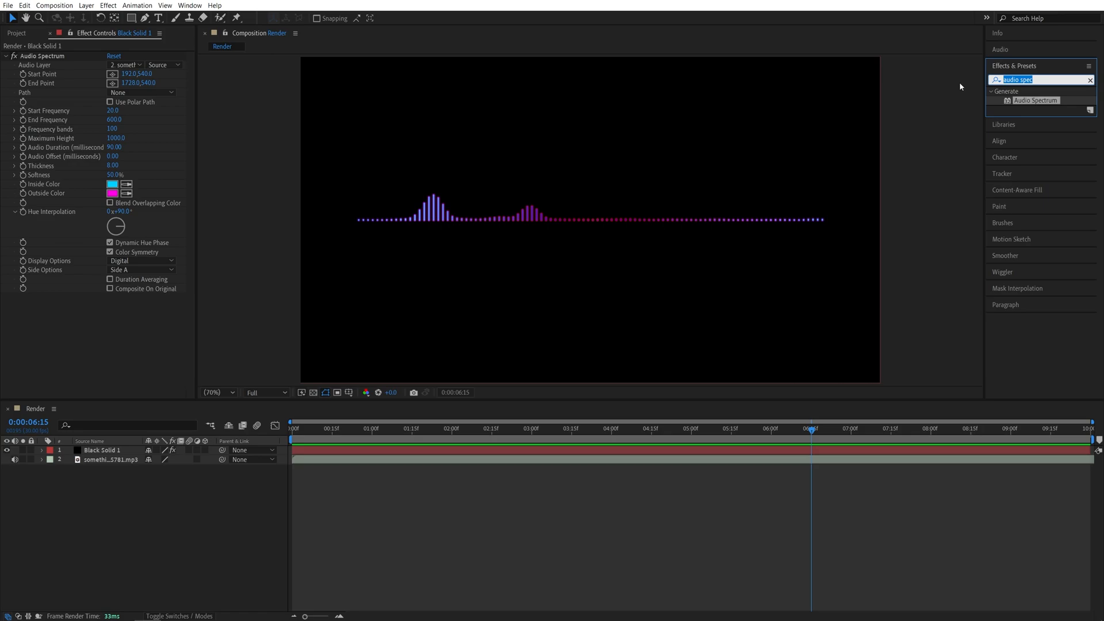
- Apply Polar Coordinates to the solid with Rect to Polar conversion to wrap the spectrum into a ring
{"action": "type", "text": "polar"}
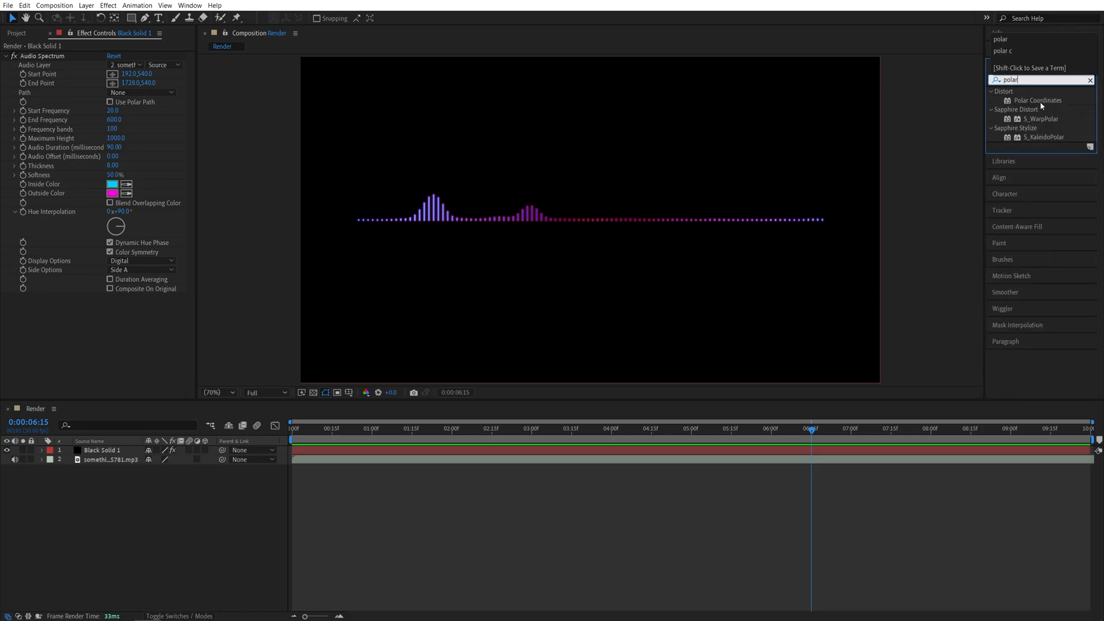
{"action": "double_click", "coordinate": [1036, 101]}
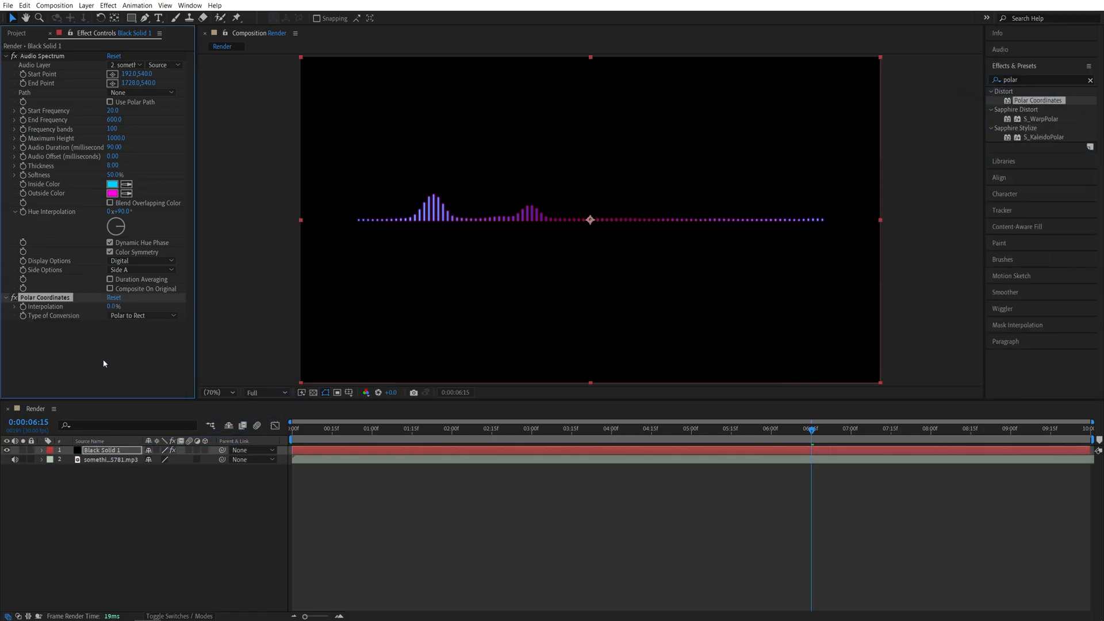
{"action": "left_click", "coordinate": [143, 315]}
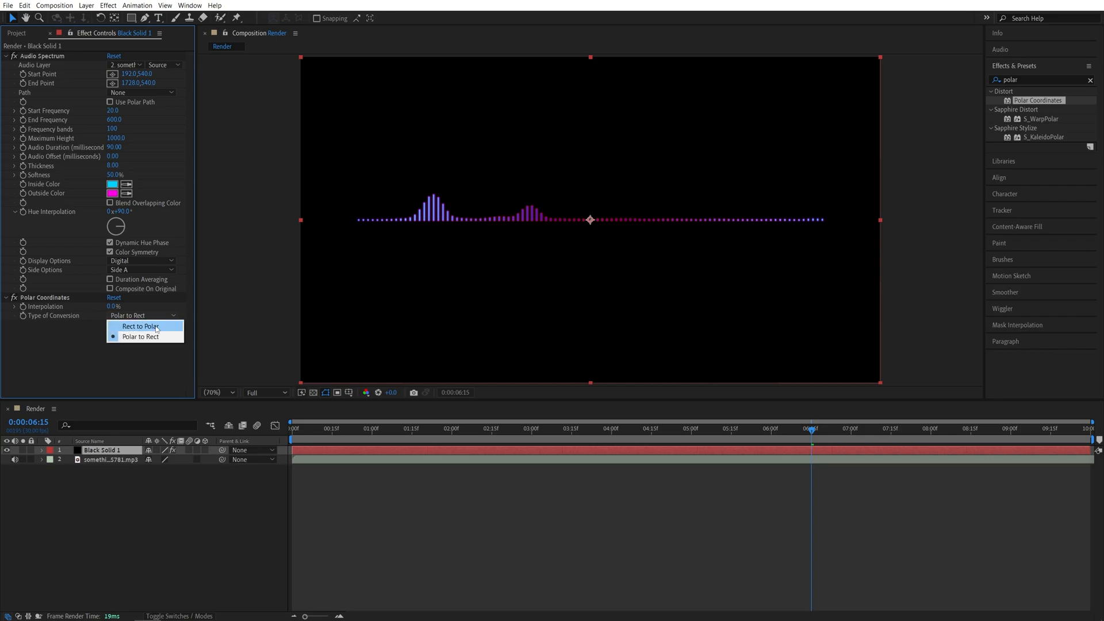
{"action": "left_click", "coordinate": [139, 326]}
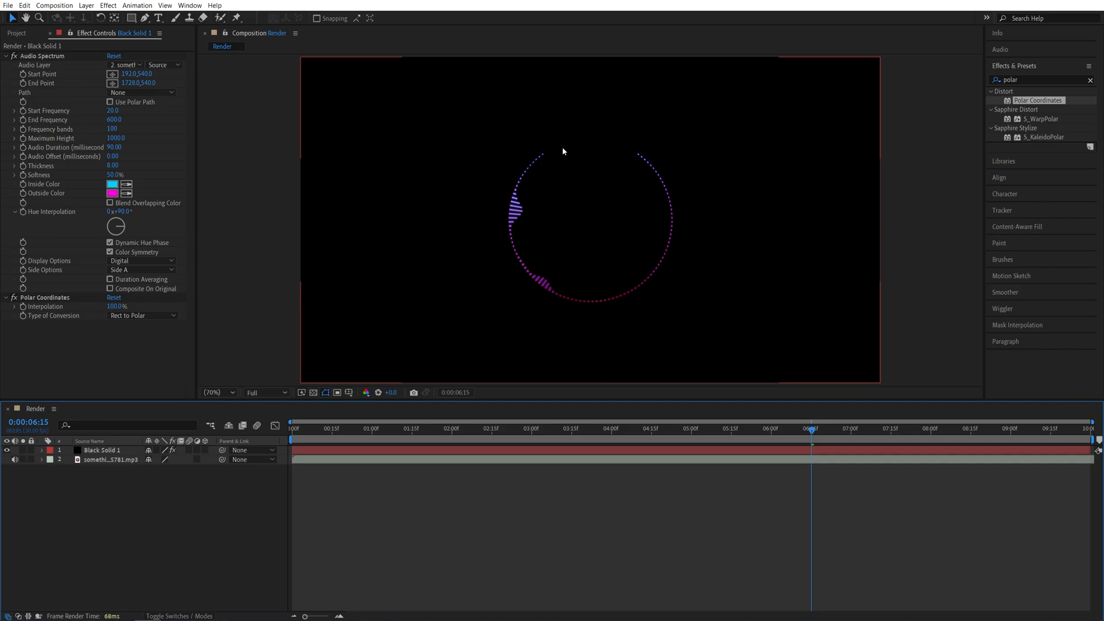
{"action": "mouse_move", "coordinate": [662, 354]}
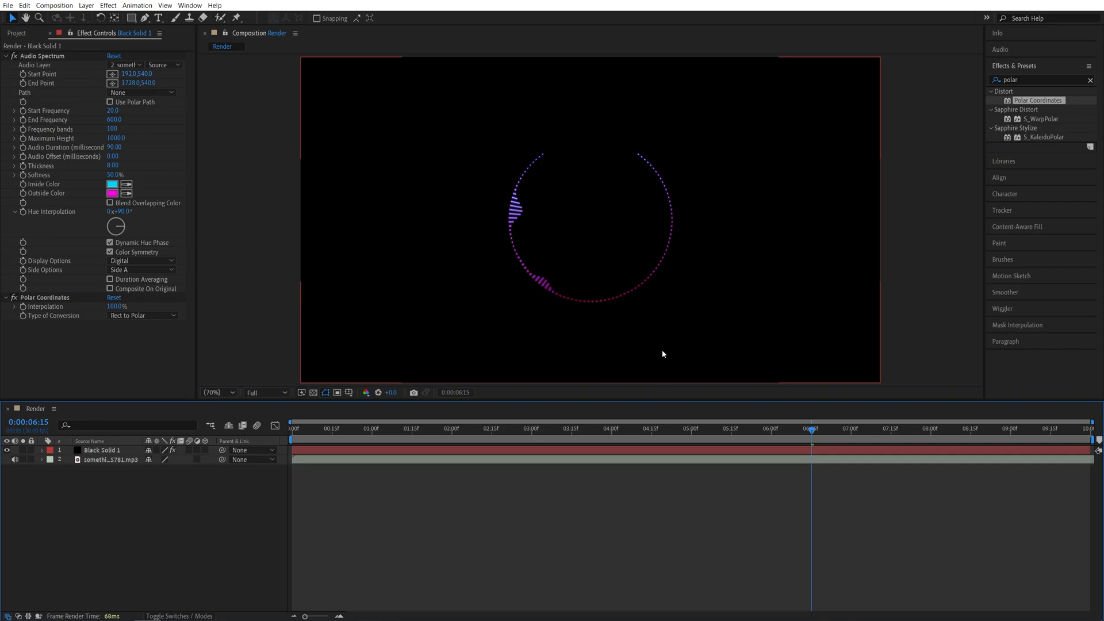
{"action": "mouse_move", "coordinate": [578, 153]}
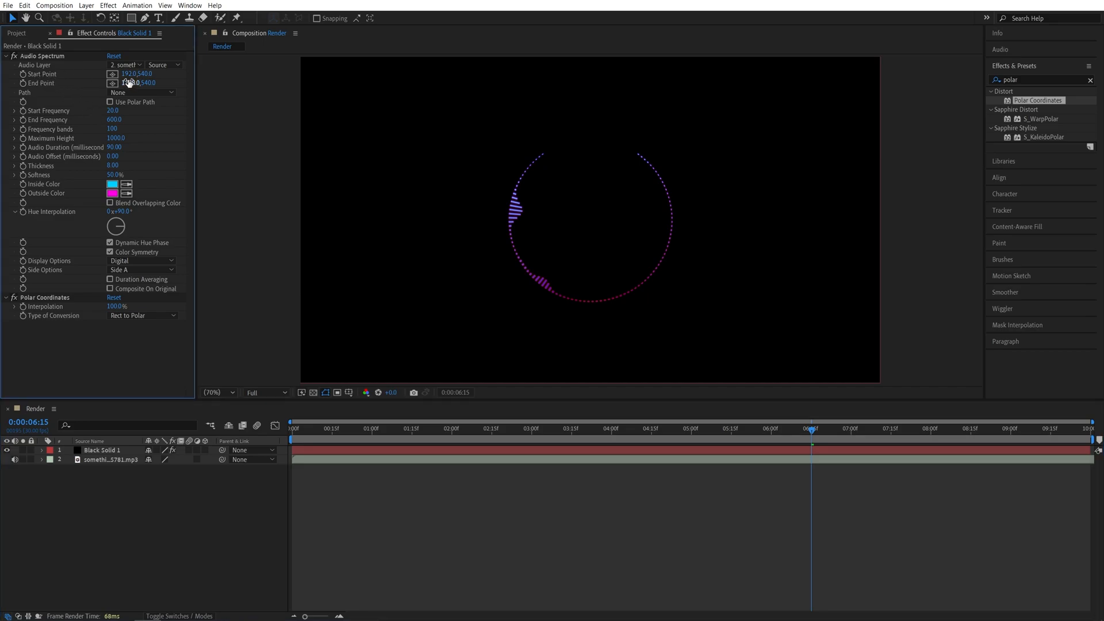
- Adjust the Audio Spectrum end point so the ring closes into a full centred circle
{"action": "left_click", "coordinate": [42, 55]}
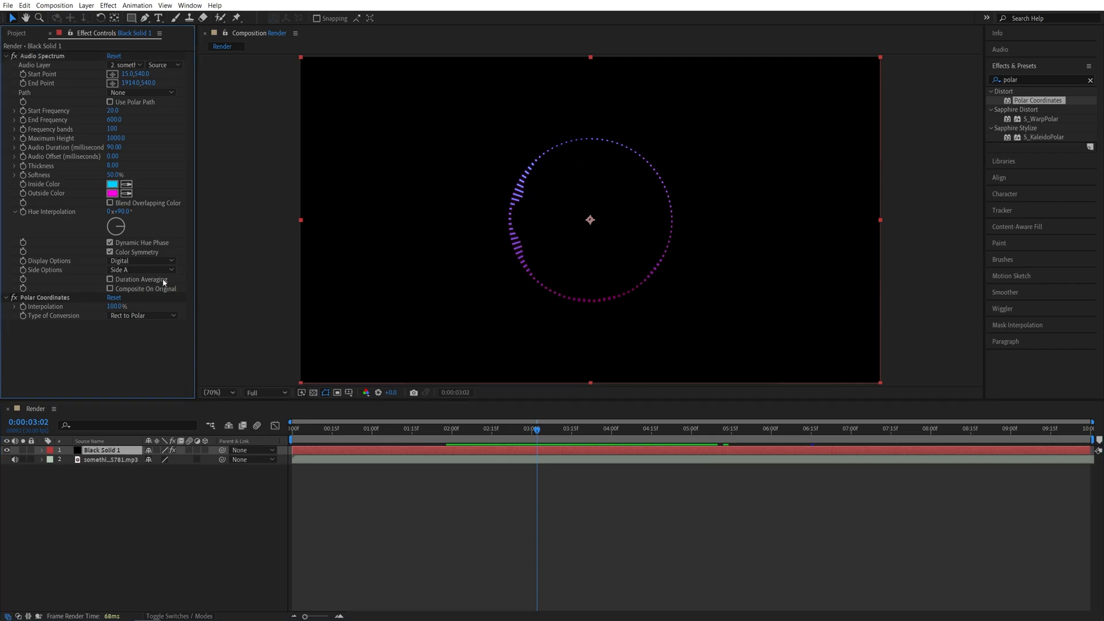
- Set Side Options to Side B so bars point outward, and scrub time to preview
{"action": "left_click", "coordinate": [140, 269]}
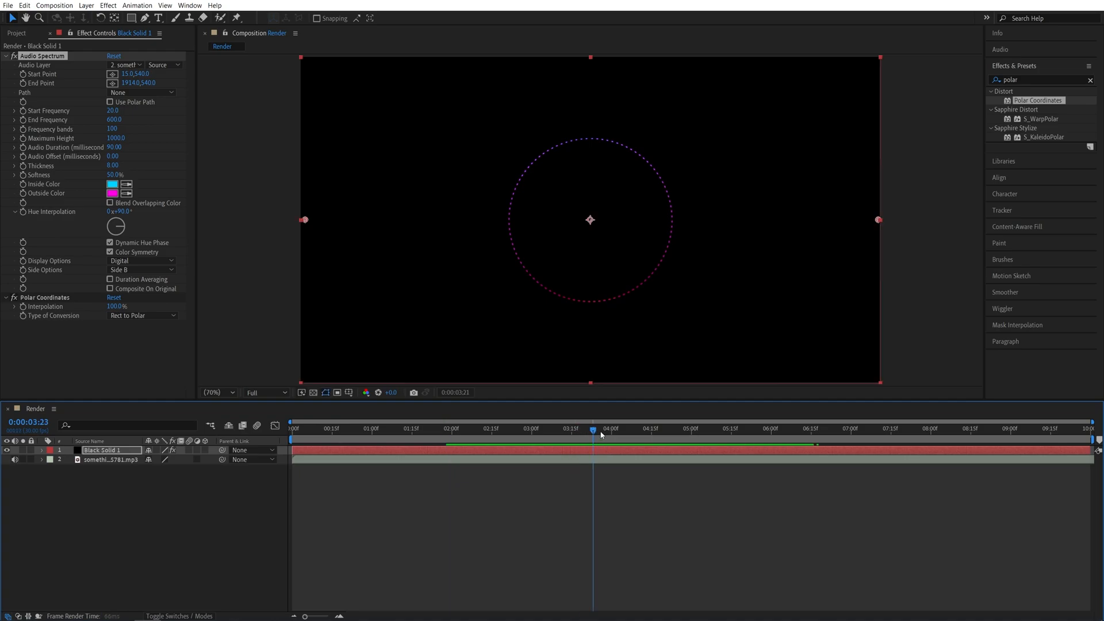
{"action": "left_click_drag", "start_coordinate": [594, 429], "coordinate": [614, 429]}
{"action": "type", "text": "glow"}
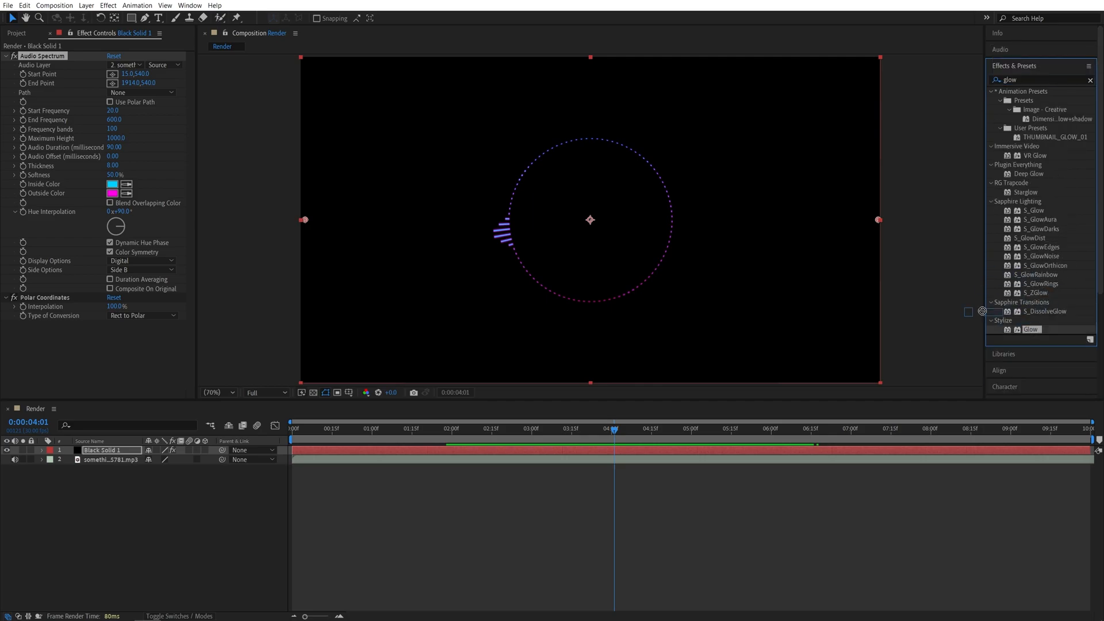
- Apply a Glow effect to the spectrum ring with Glow Radius 50
{"action": "double_click", "coordinate": [1031, 329]}
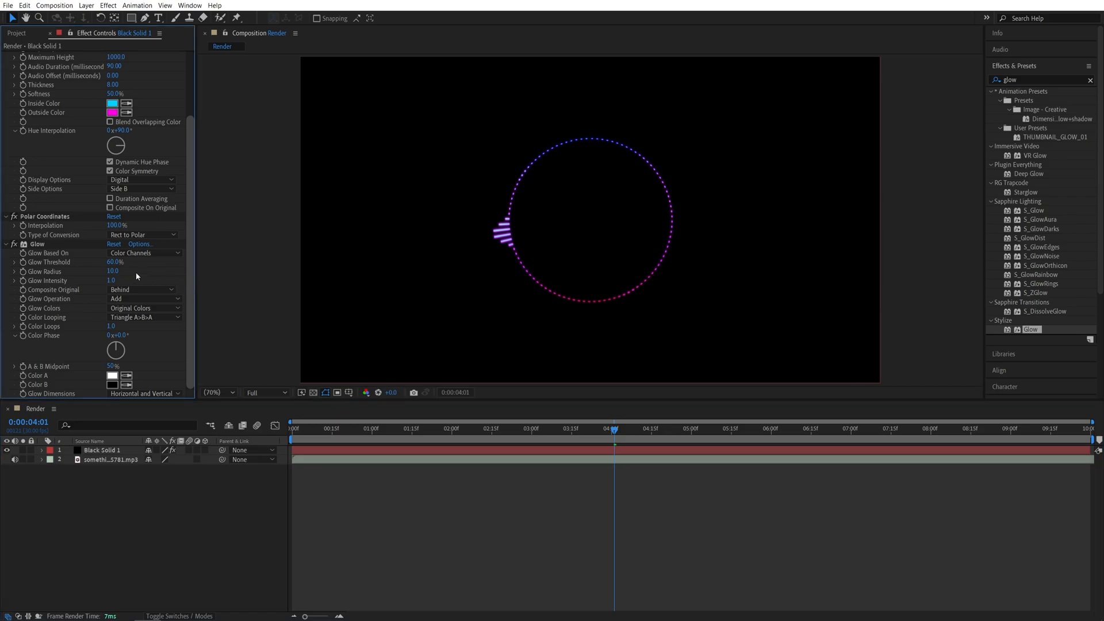
{"action": "double_click", "coordinate": [112, 272]}
{"action": "type", "text": "50"}
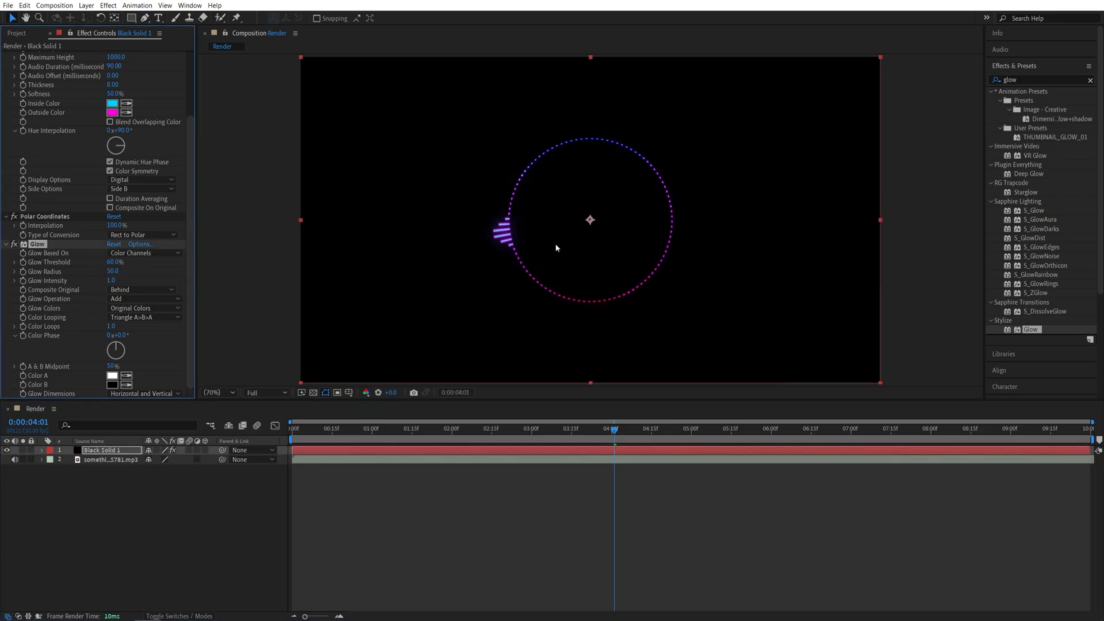
{"action": "key", "text": "ctrl+d"}
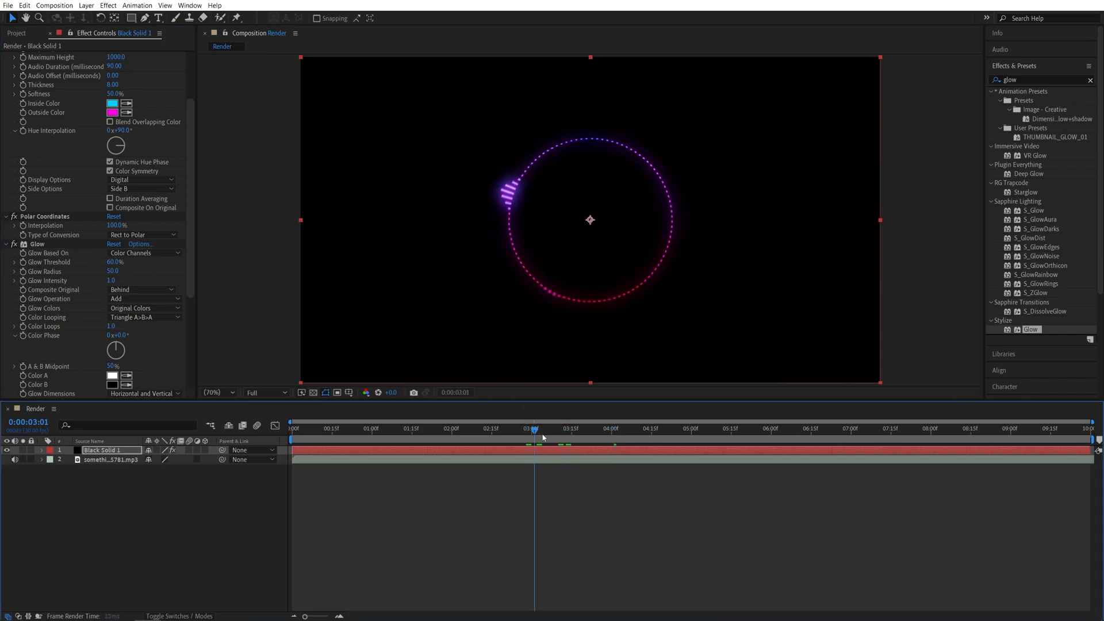
{"action": "left_click", "coordinate": [291, 428]}
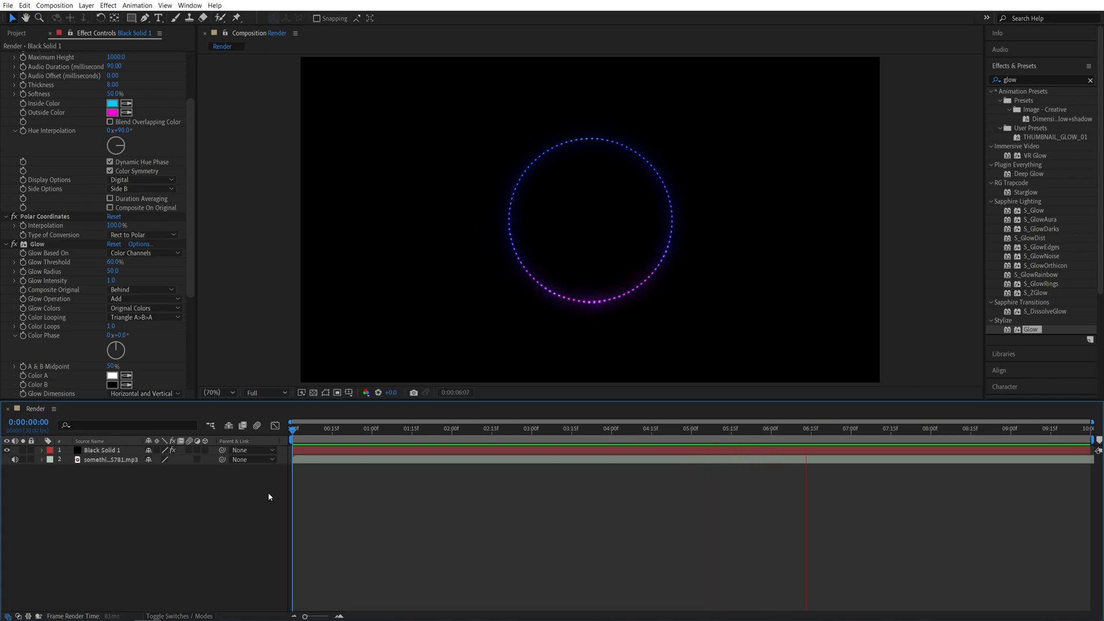
{"action": "left_click", "coordinate": [966, 428]}
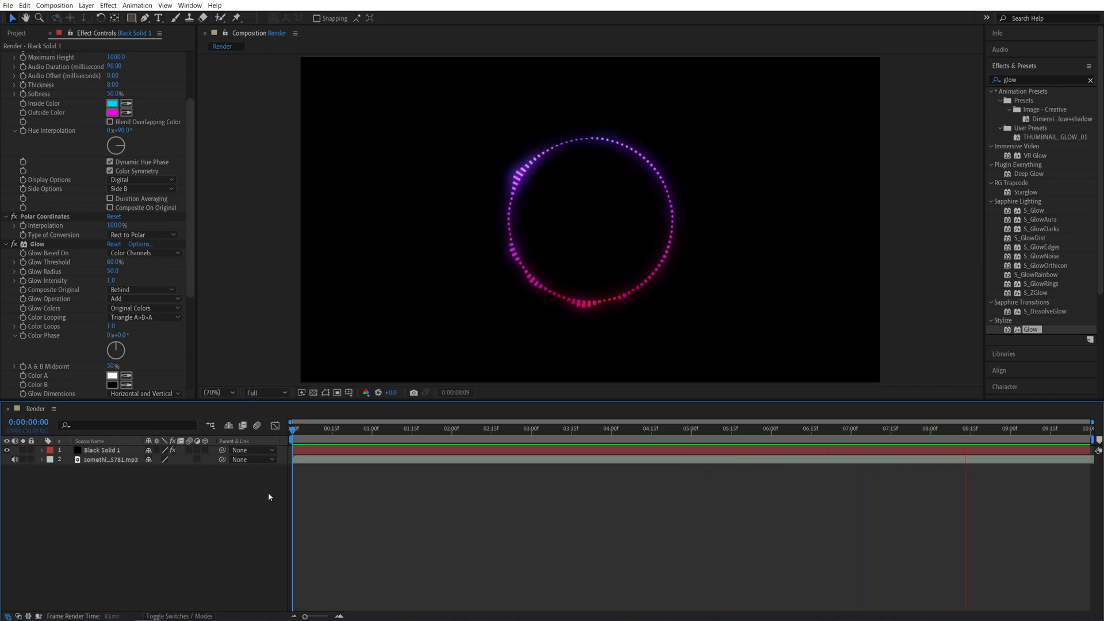
{"action": "left_click", "coordinate": [327, 428]}
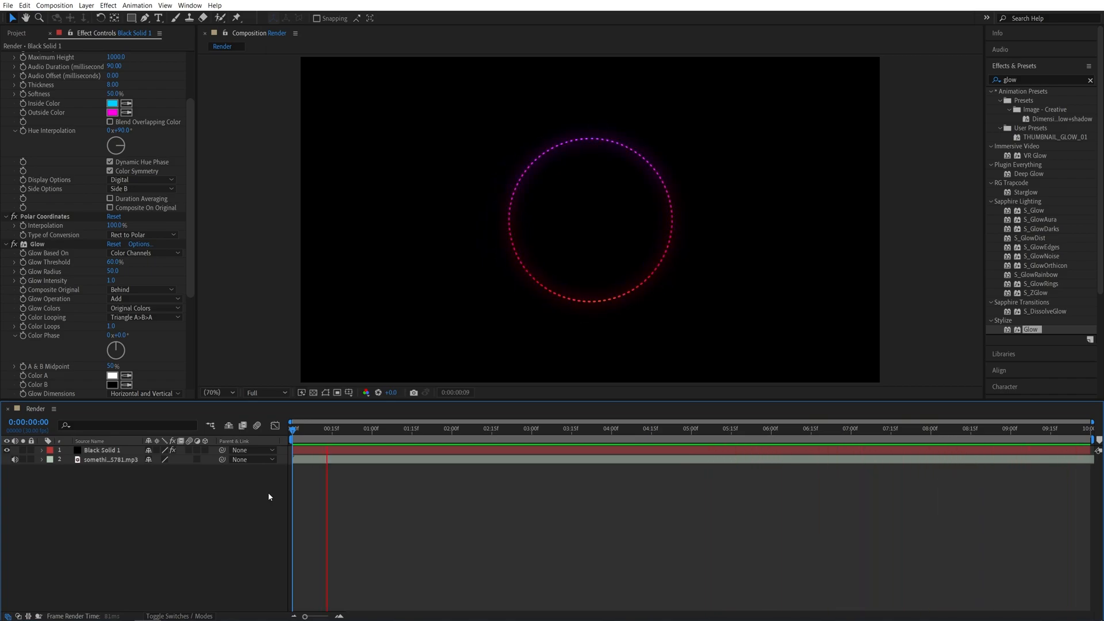